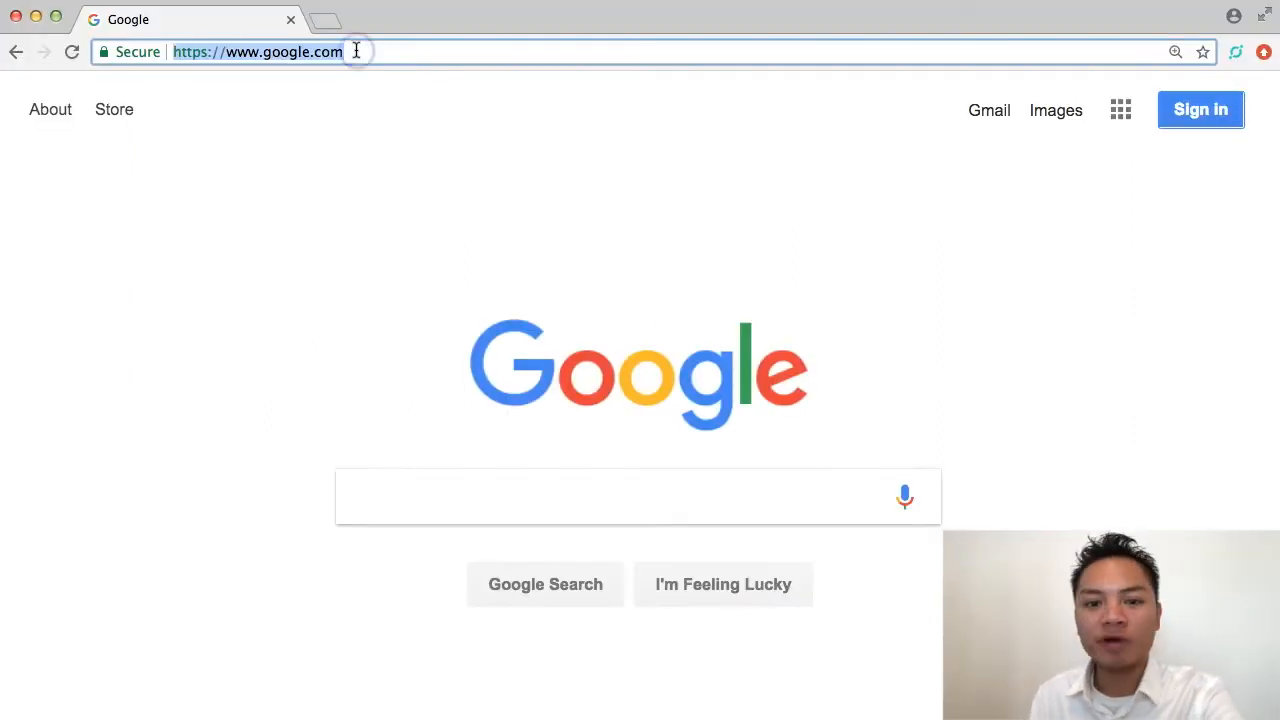
- Search coinmarketcap.com for 'ark', open the Ark (ARK) page and scroll to its market figures
{"action": "type", "text": "coinmarketcap.com"}
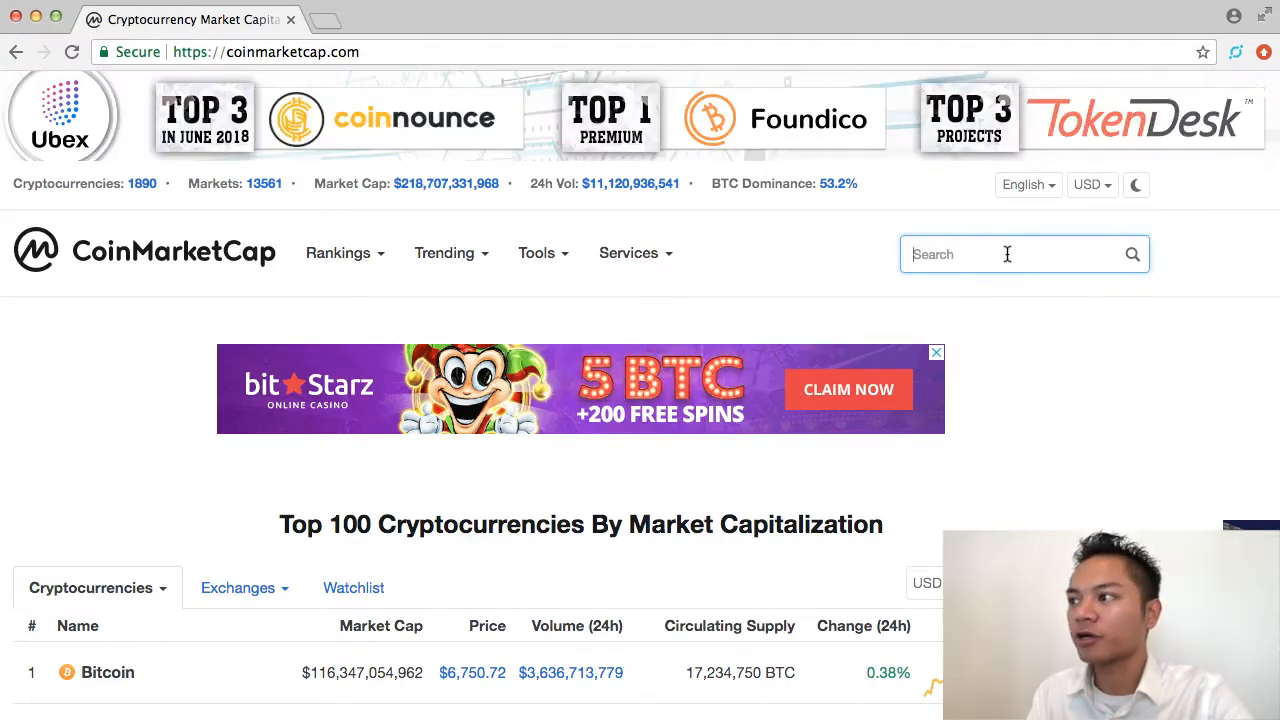
{"action": "type", "text": "ark"}
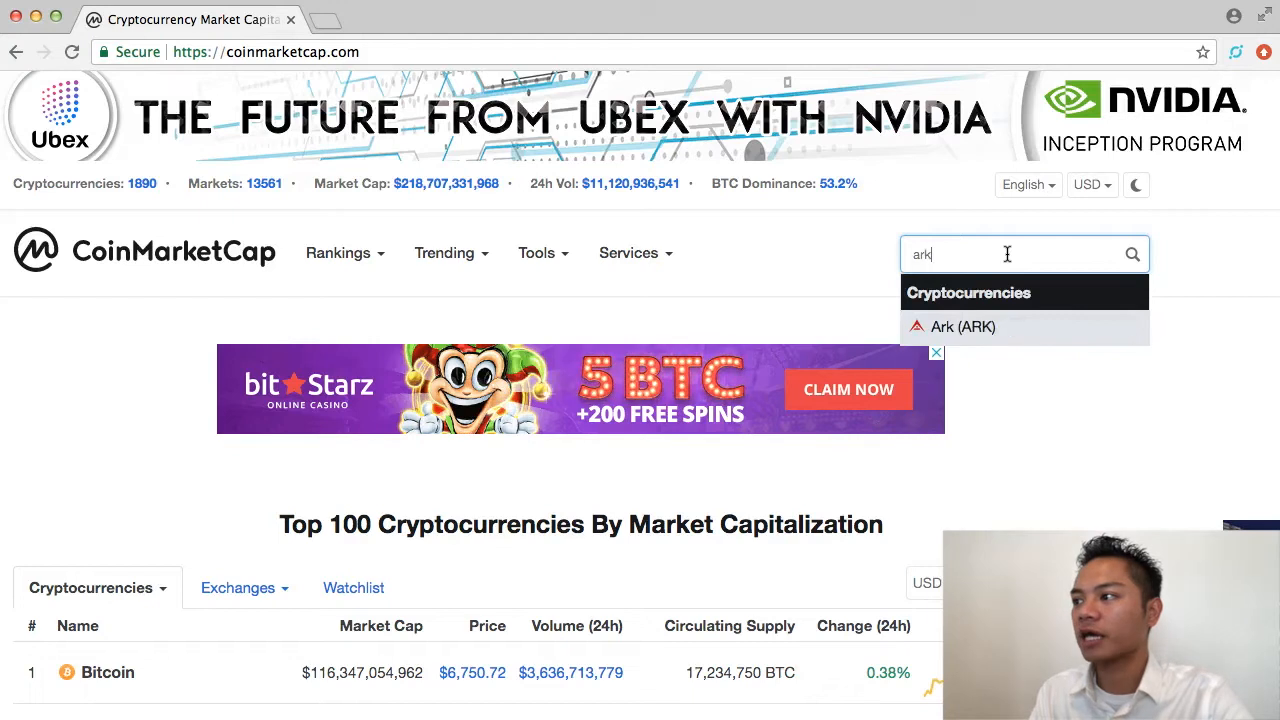
{"action": "left_click", "coordinate": [961, 327]}
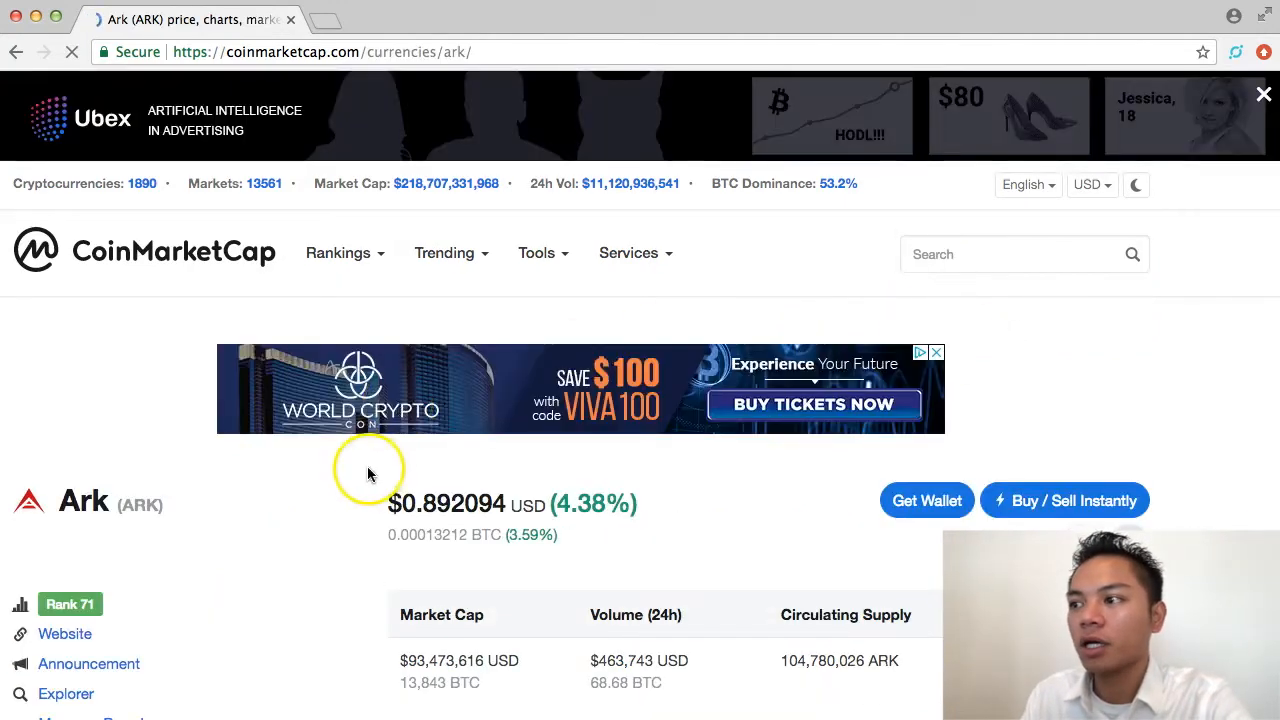
{"action": "scroll", "scroll_direction": "down", "scroll_amount": 3}
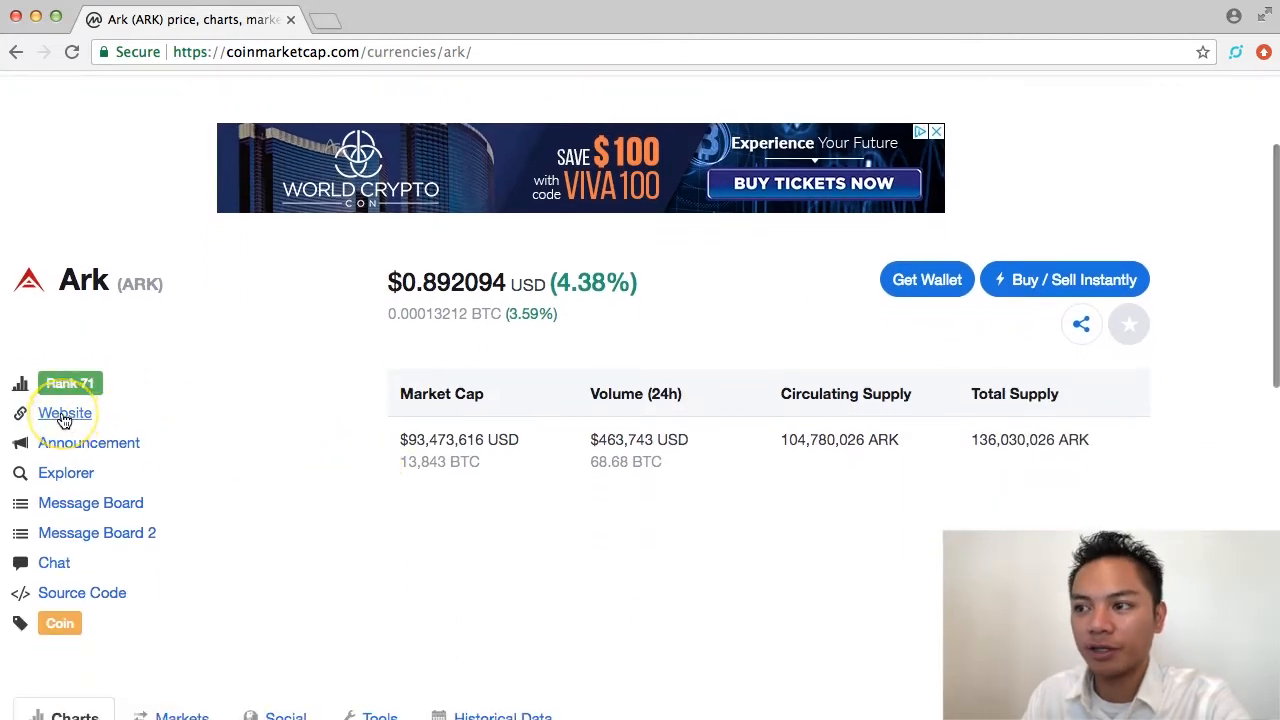
- Open ark.io from Ark's Website link and confirm its secure connection in site information
{"action": "left_click", "coordinate": [64, 413]}
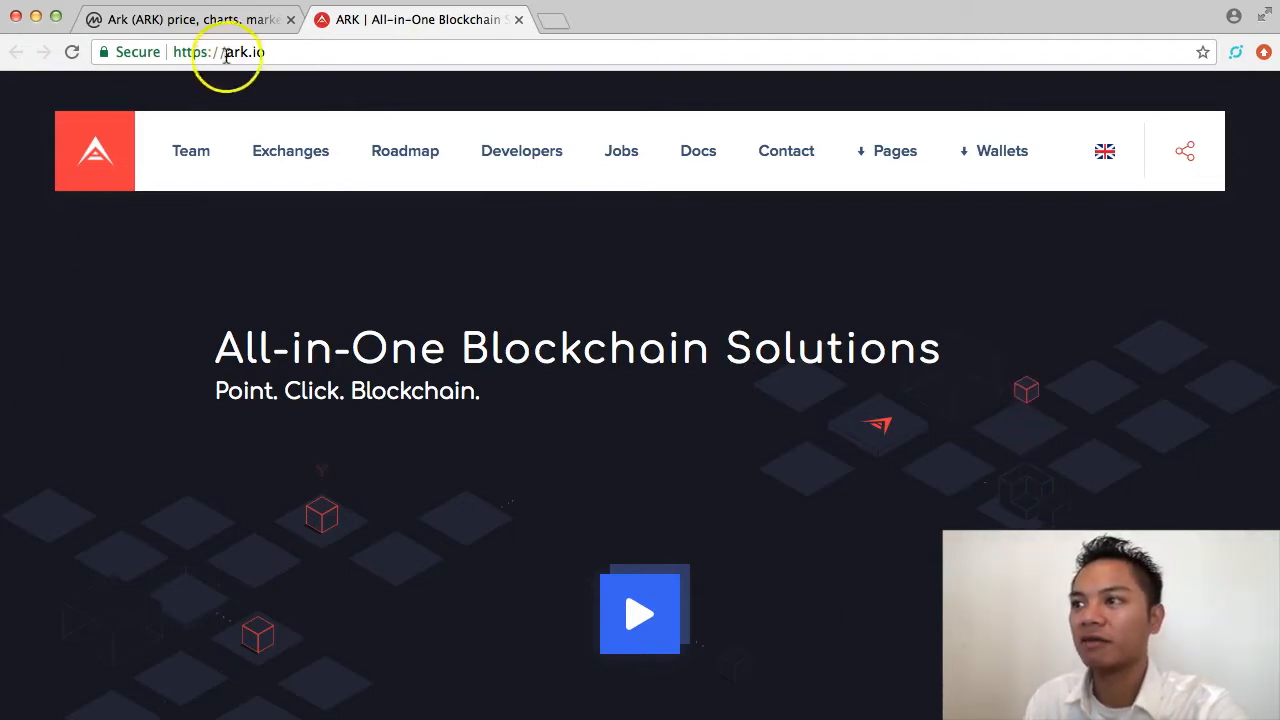
{"action": "left_click", "coordinate": [225, 52]}
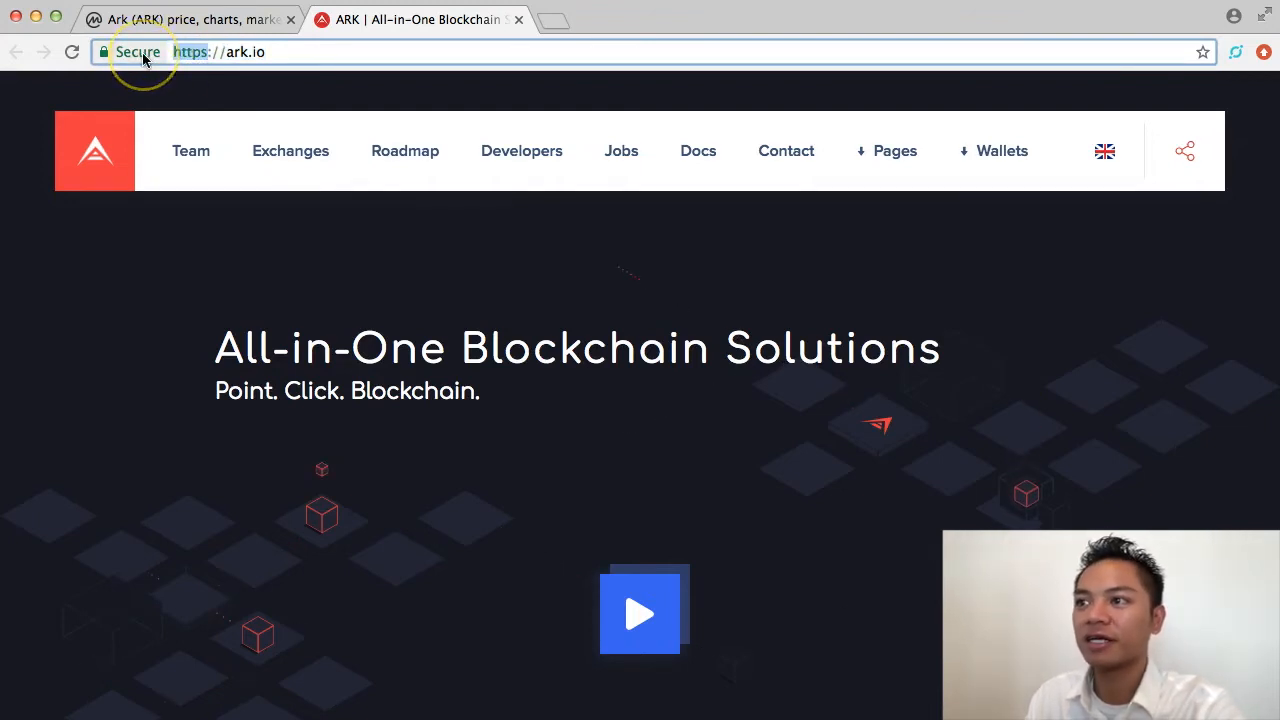
{"action": "mouse_move", "coordinate": [105, 52]}
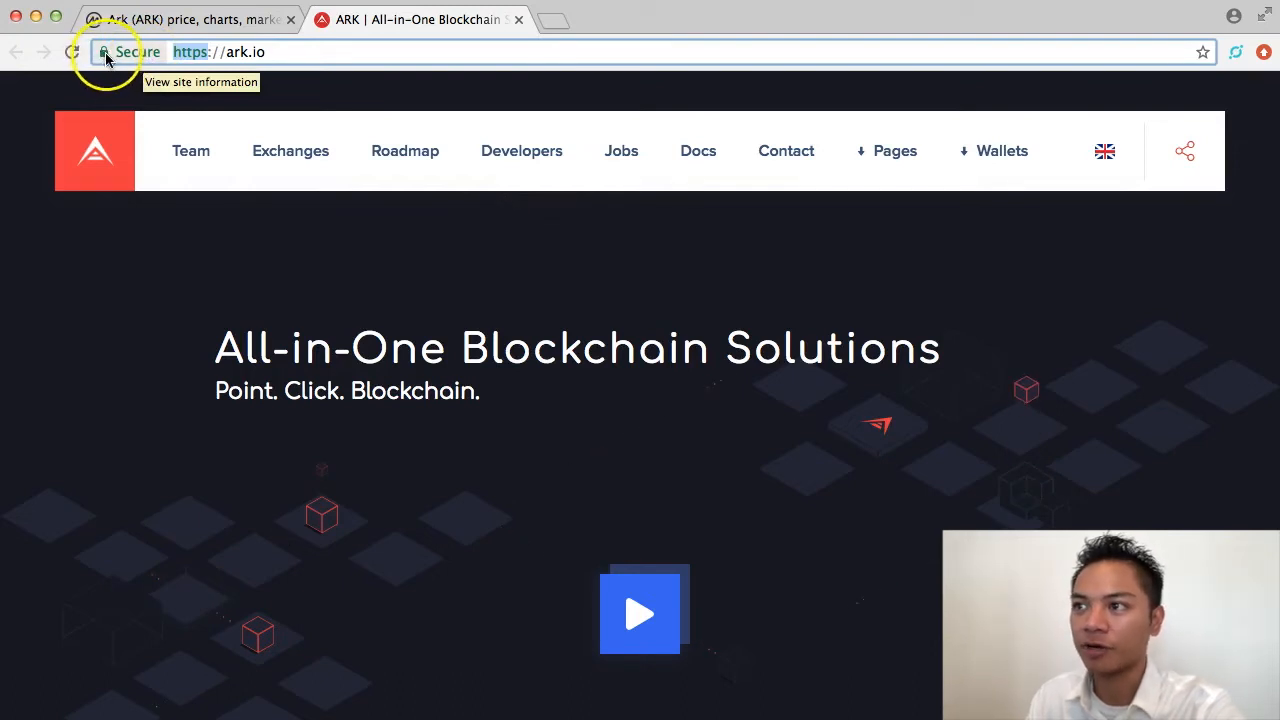
{"action": "left_click", "coordinate": [103, 52]}
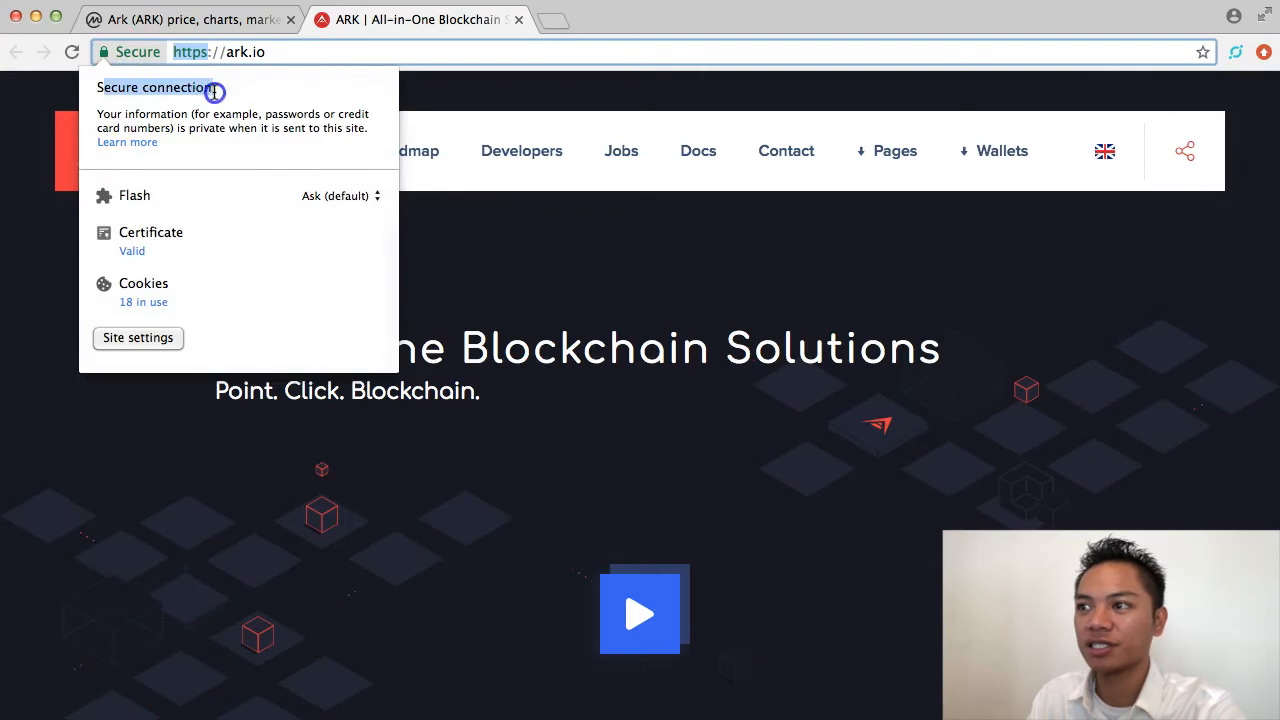
{"action": "left_click", "coordinate": [185, 19]}
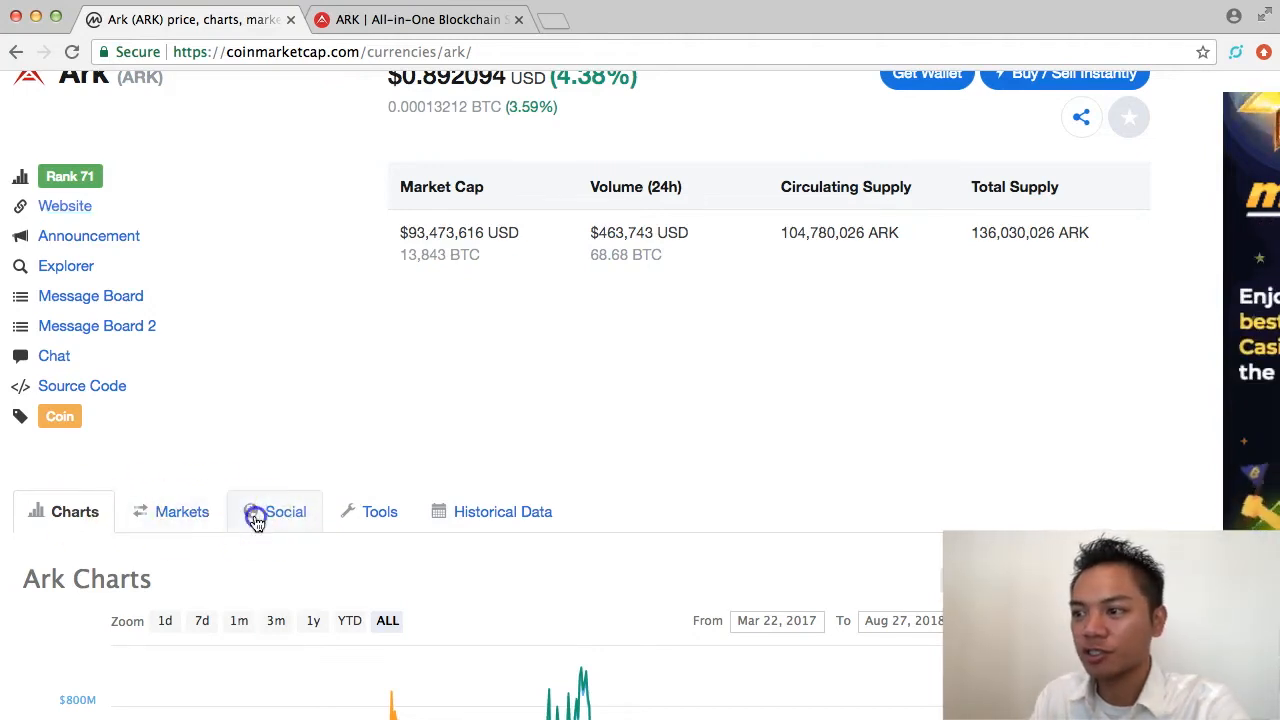
{"action": "left_click", "coordinate": [285, 511]}
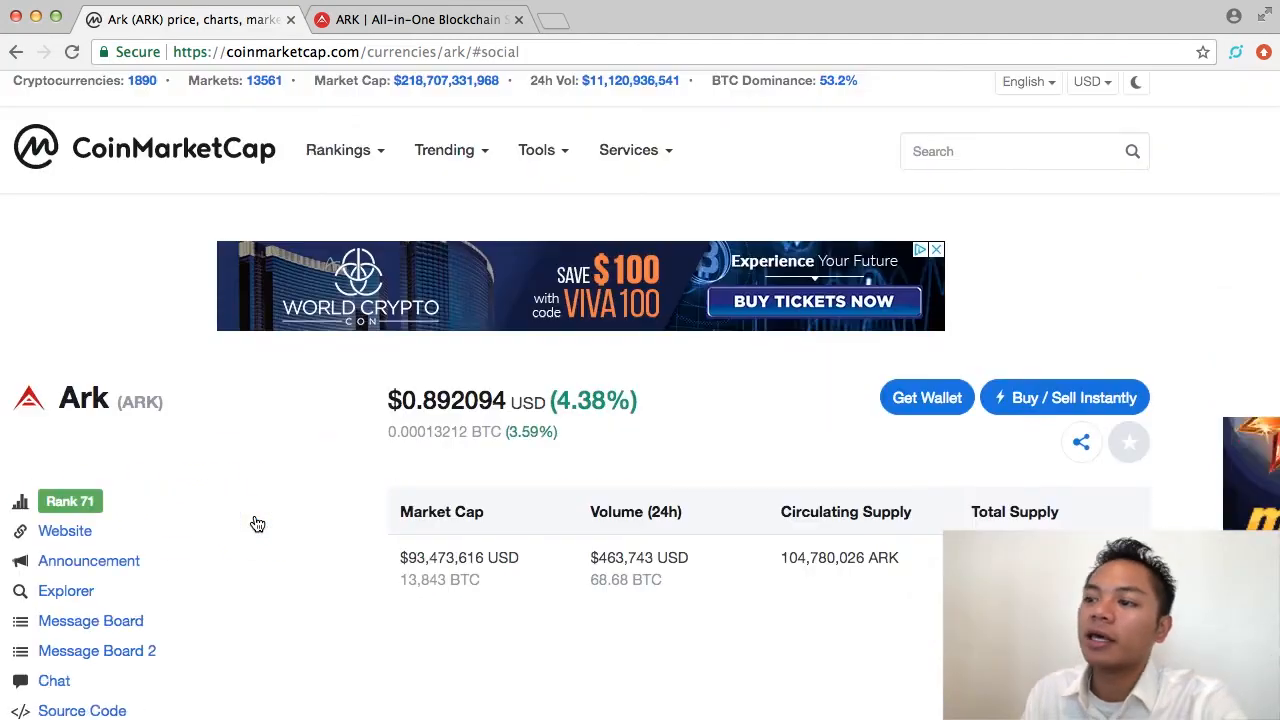
{"action": "scroll", "scroll_direction": "down", "scroll_amount": 3}
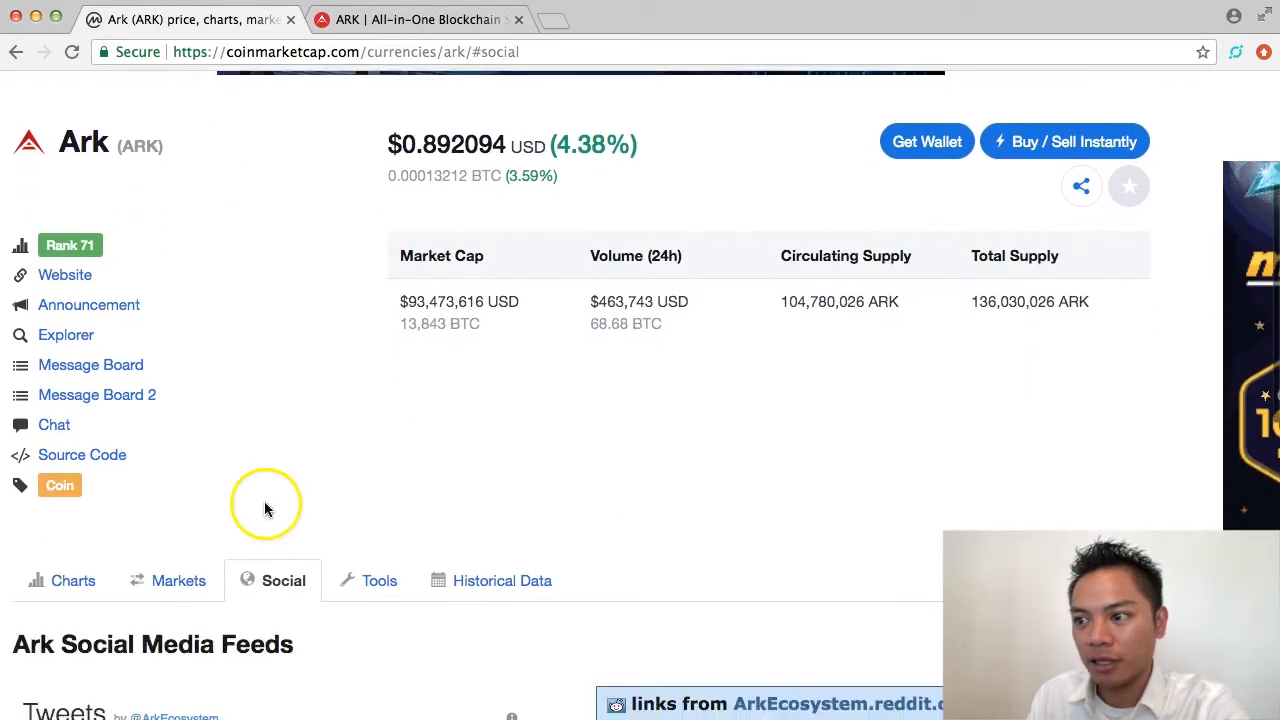
{"action": "scroll", "scroll_direction": "down", "scroll_amount": 3}
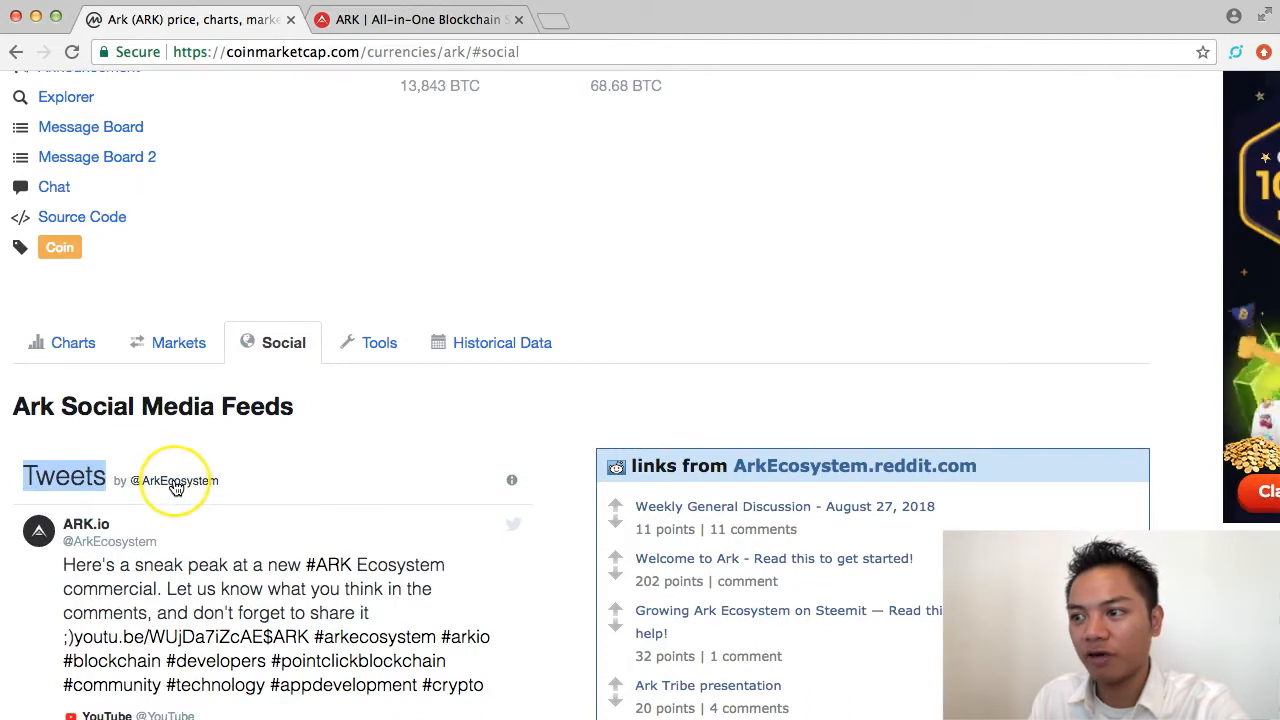
{"action": "left_click", "coordinate": [179, 481]}
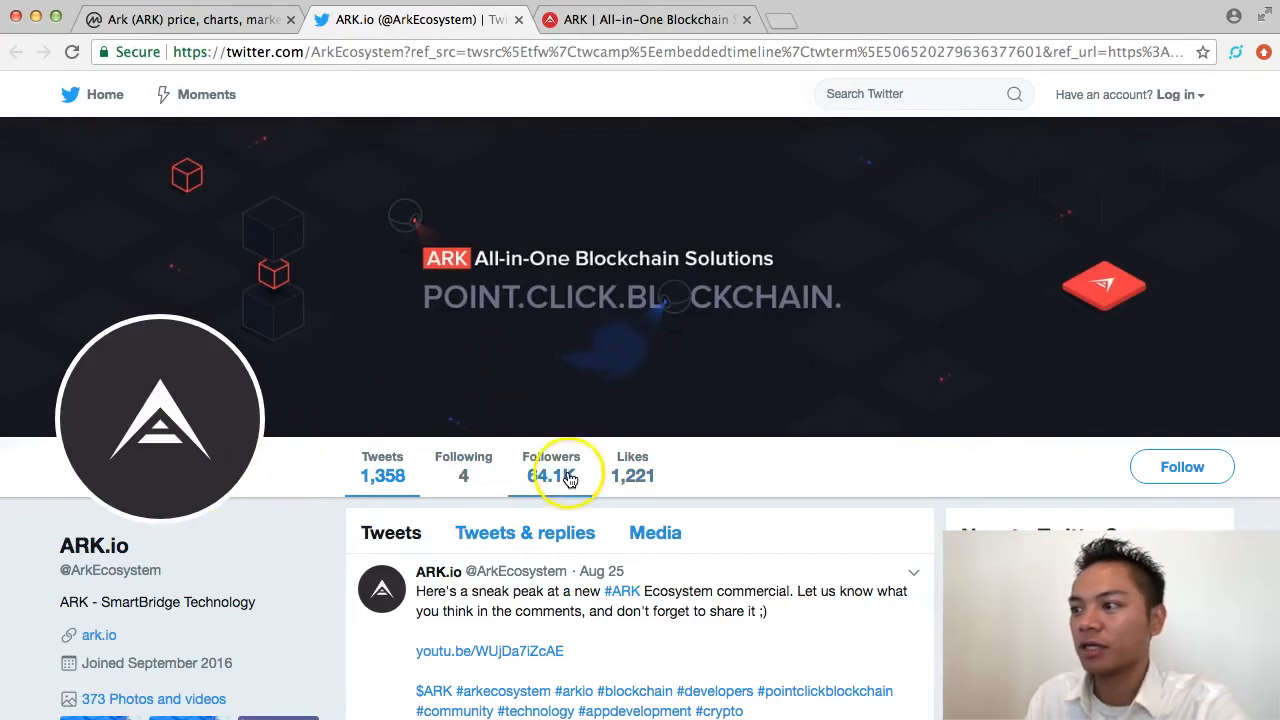
- Scroll the ARK.io Twitter profile and follow its ark.io bio link
{"action": "scroll", "scroll_direction": "down", "scroll_amount": 3}
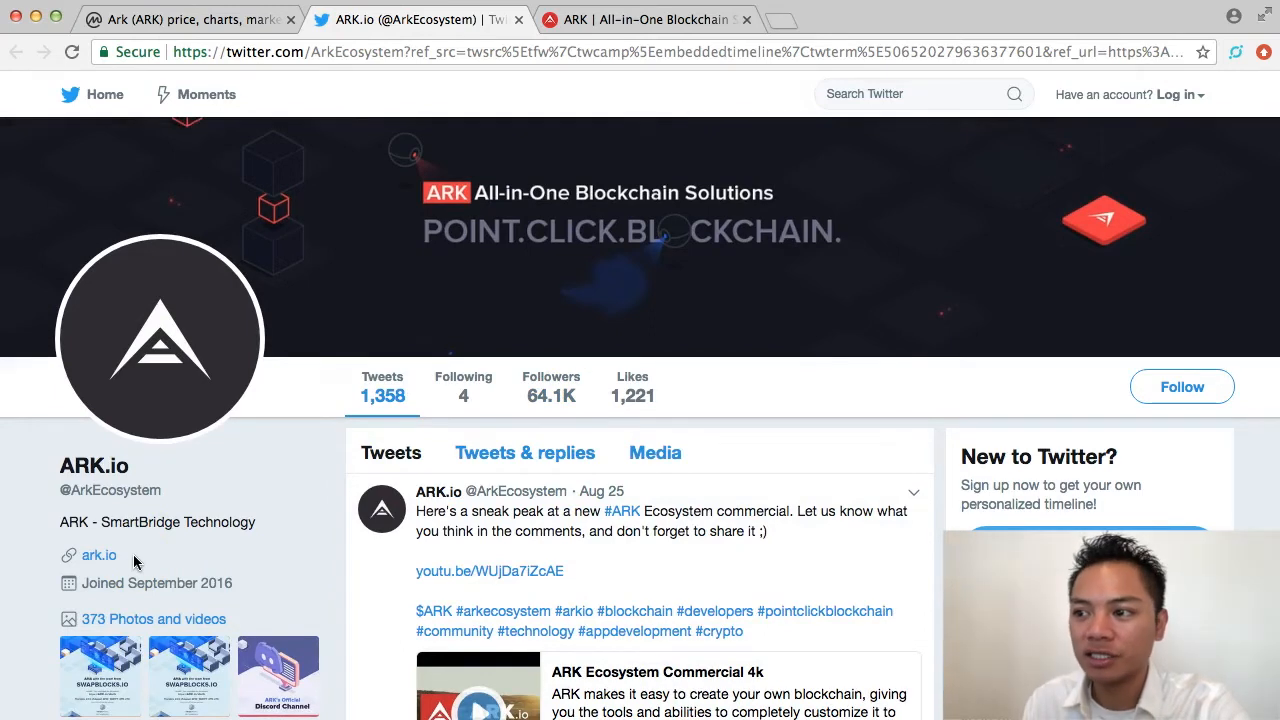
{"action": "left_click", "coordinate": [98, 554]}
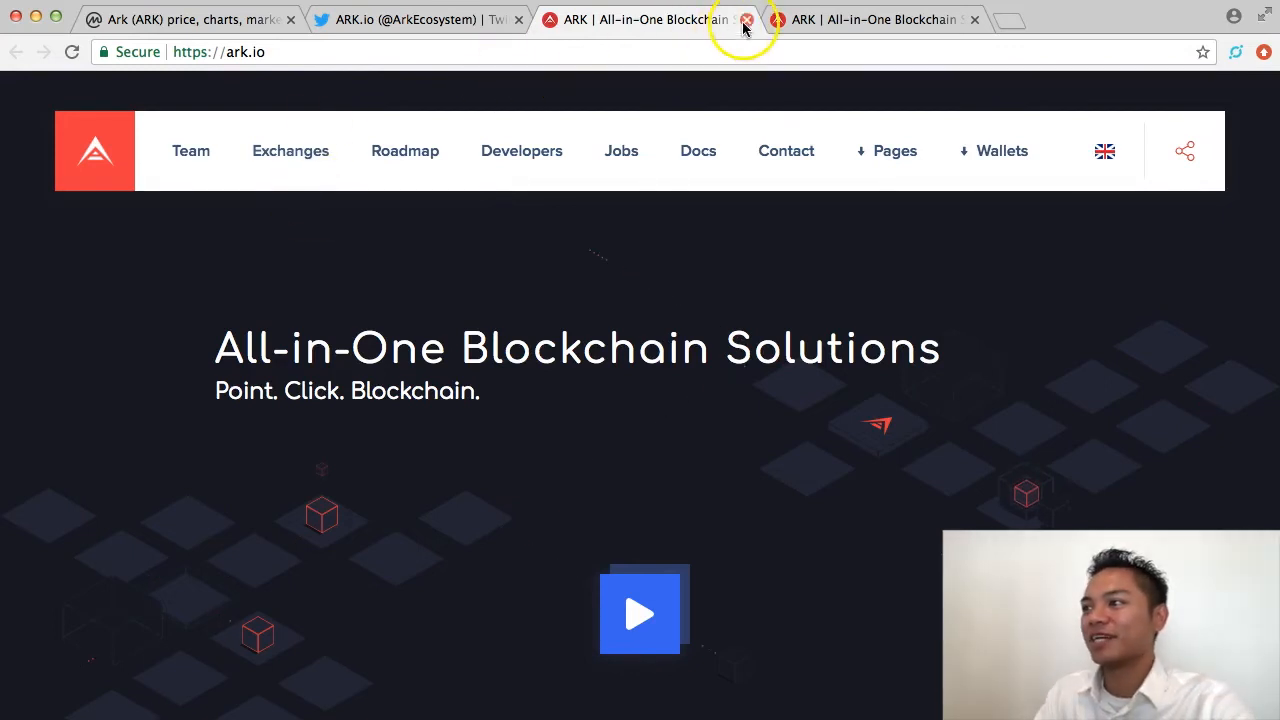
- Close the duplicate ark.io and CoinMarketCap tabs, then show ark.io's Wallets menu
{"action": "left_click", "coordinate": [746, 19]}
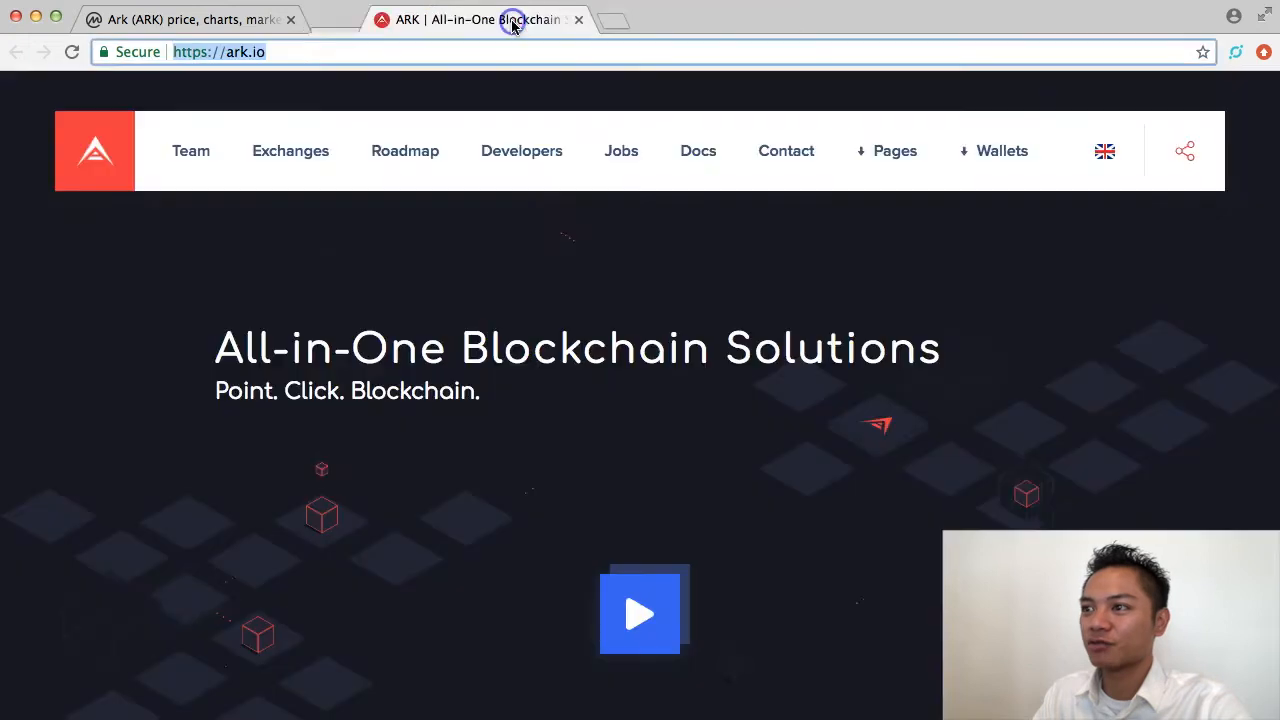
{"action": "left_click", "coordinate": [185, 19]}
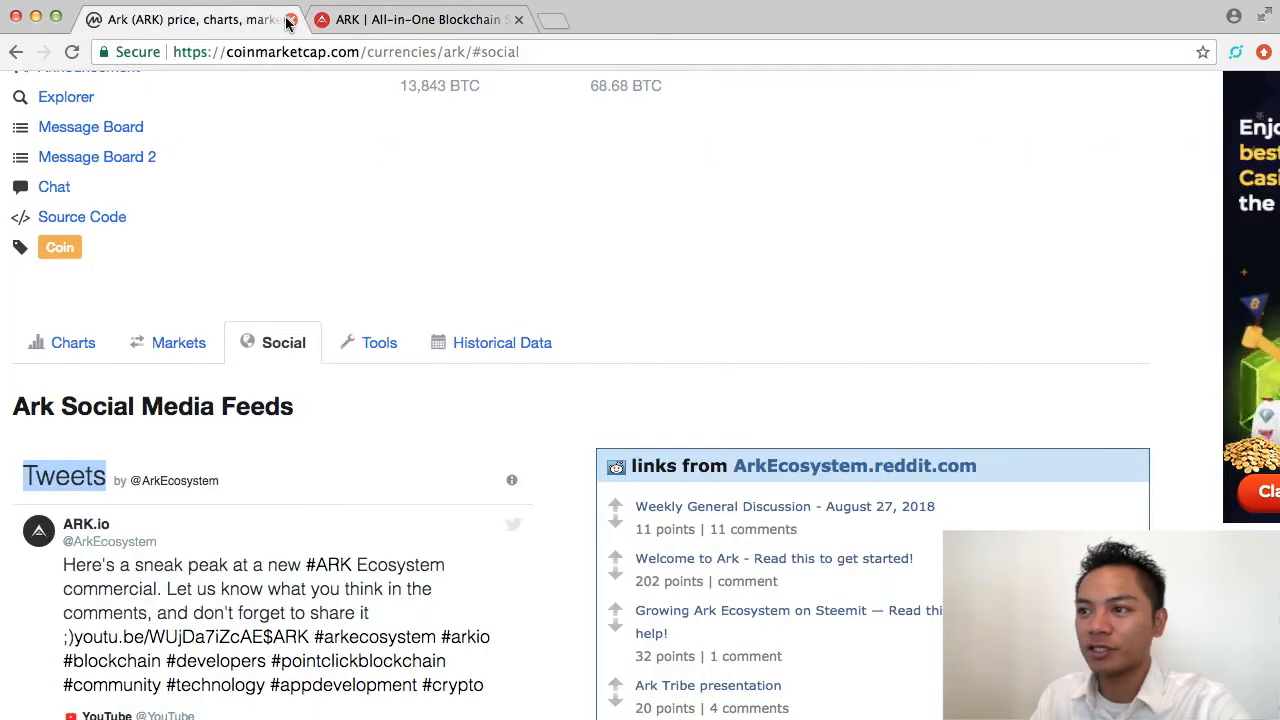
{"action": "left_click", "coordinate": [291, 19]}
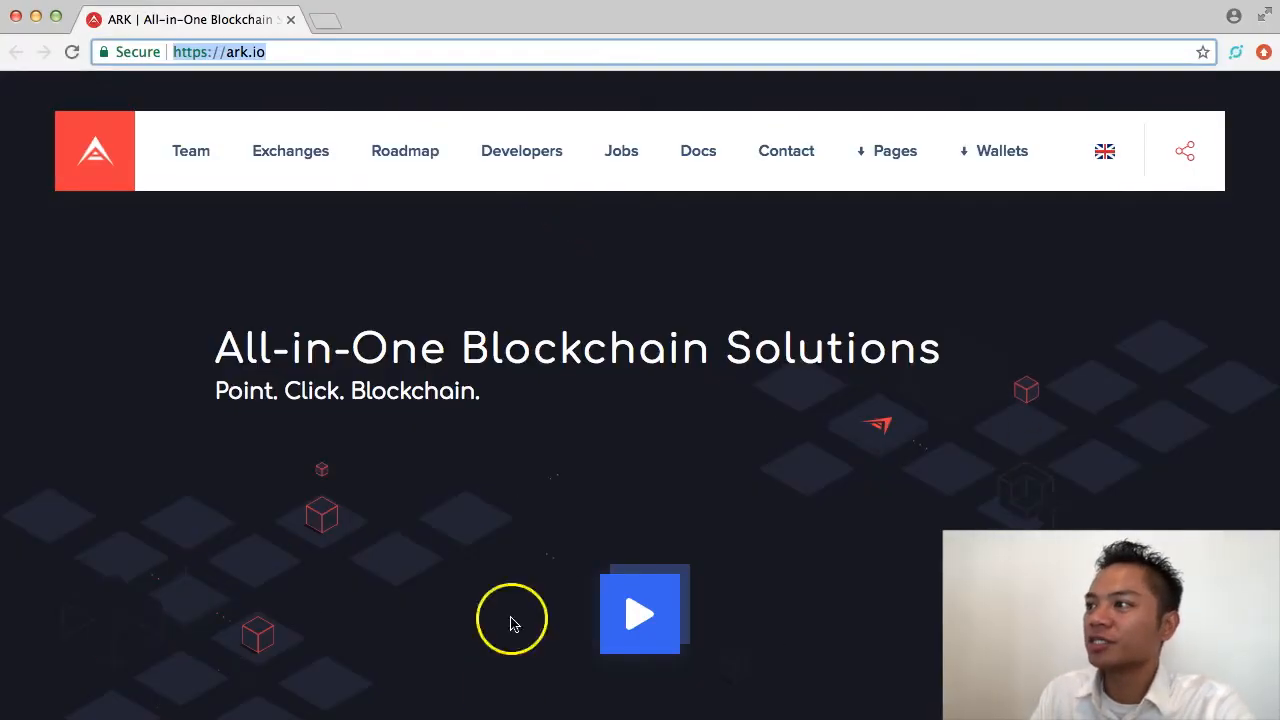
{"action": "left_click", "coordinate": [1002, 151]}
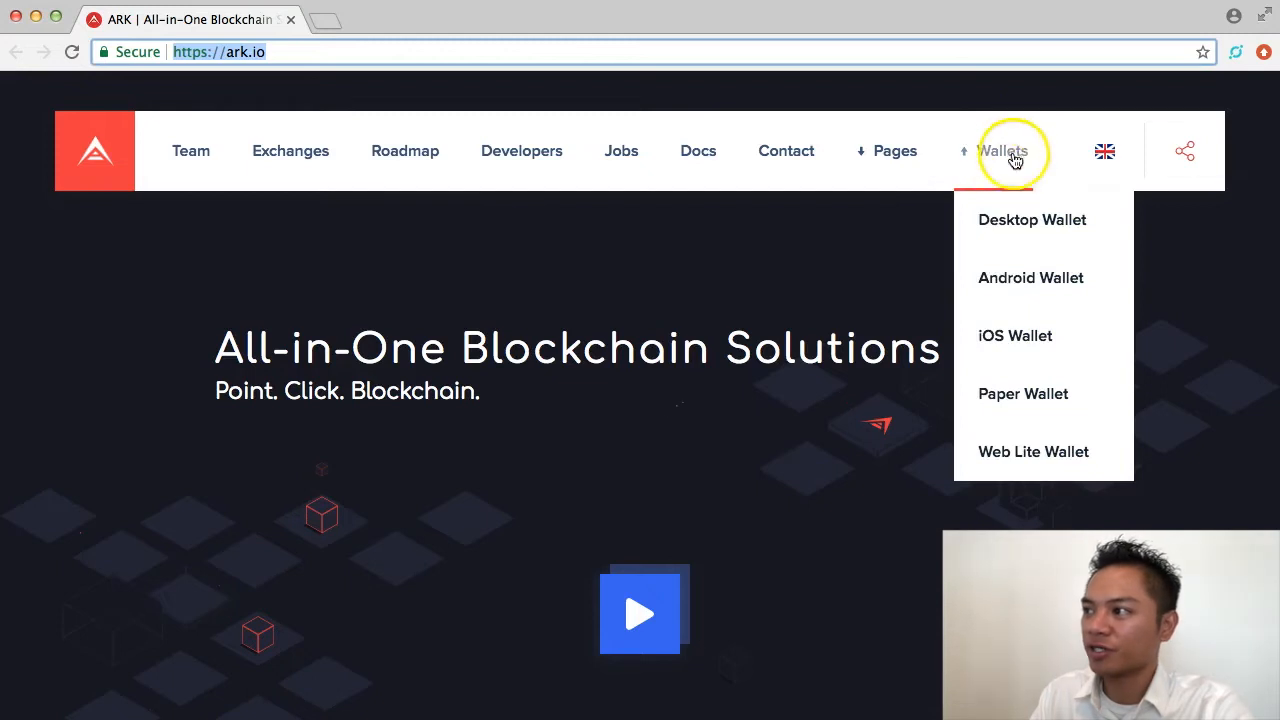
{"action": "mouse_move", "coordinate": [1015, 220]}
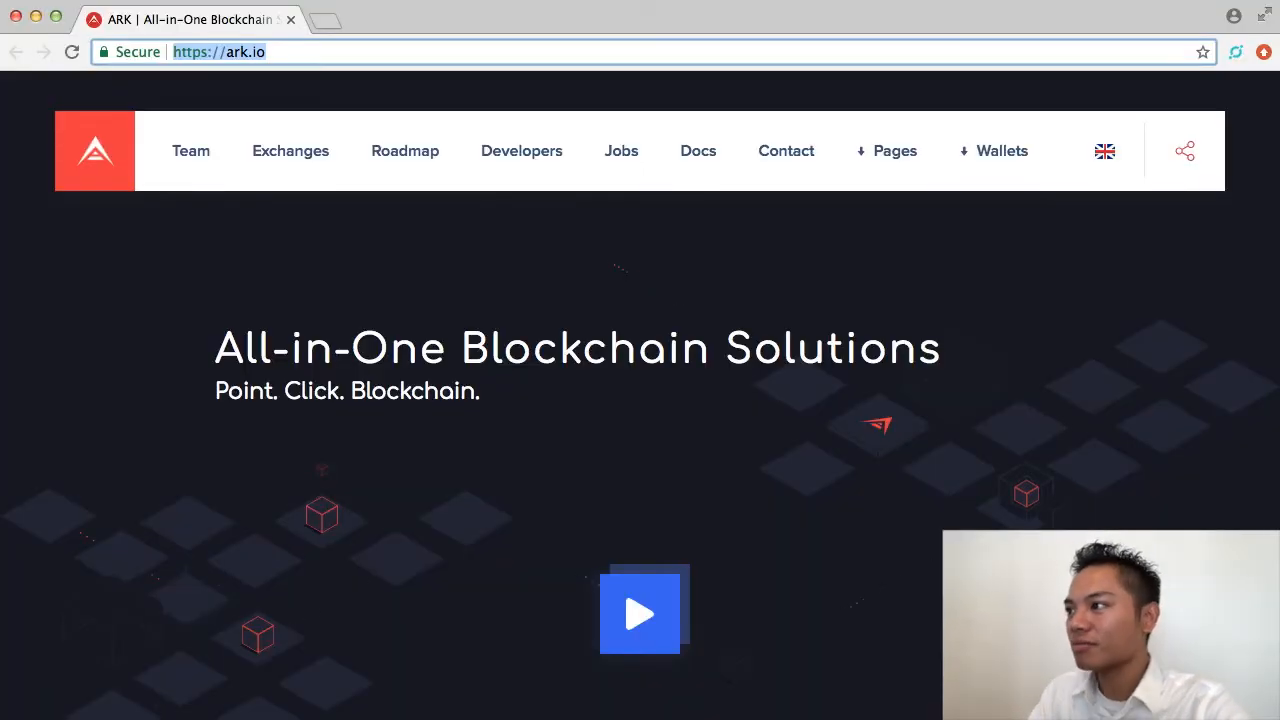
{"action": "left_click", "coordinate": [1002, 150]}
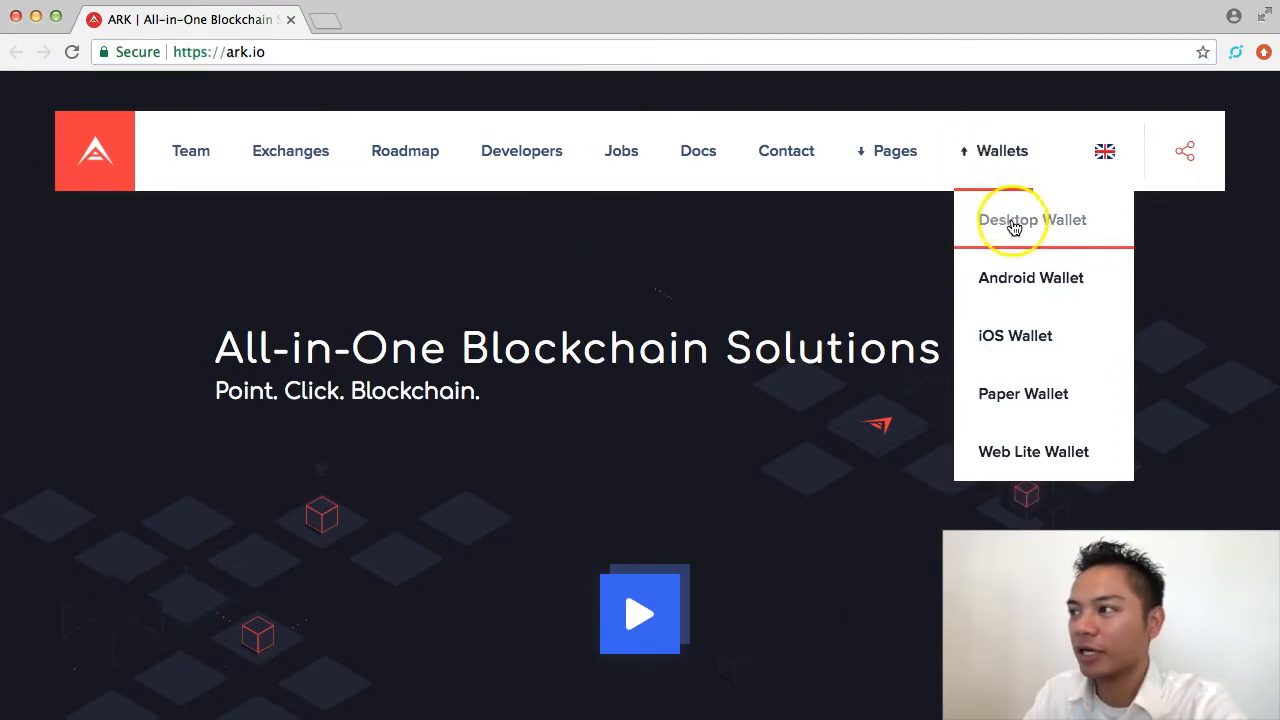
- Open the Desktop Wallet GitHub releases and download ArkClient-MacOS-1.6.1.dmg from Assets
{"action": "left_click", "coordinate": [1032, 219]}
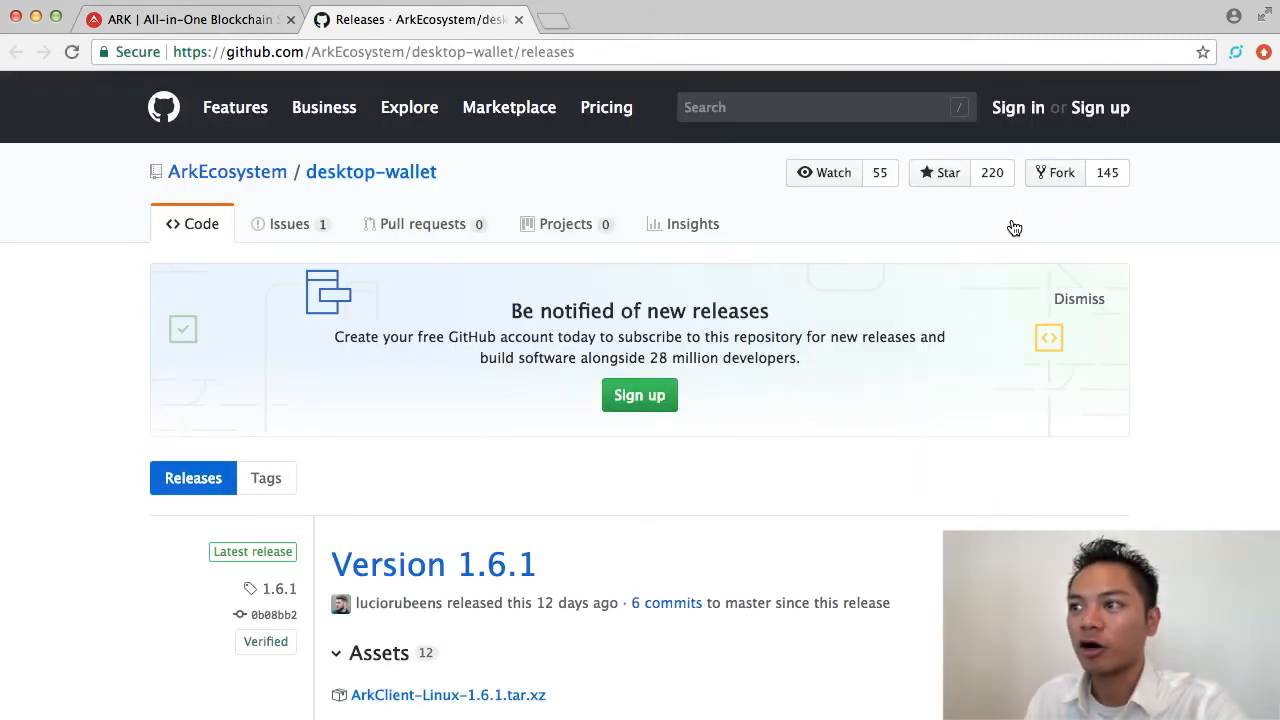
{"action": "scroll", "scroll_direction": "down", "scroll_amount": 3}
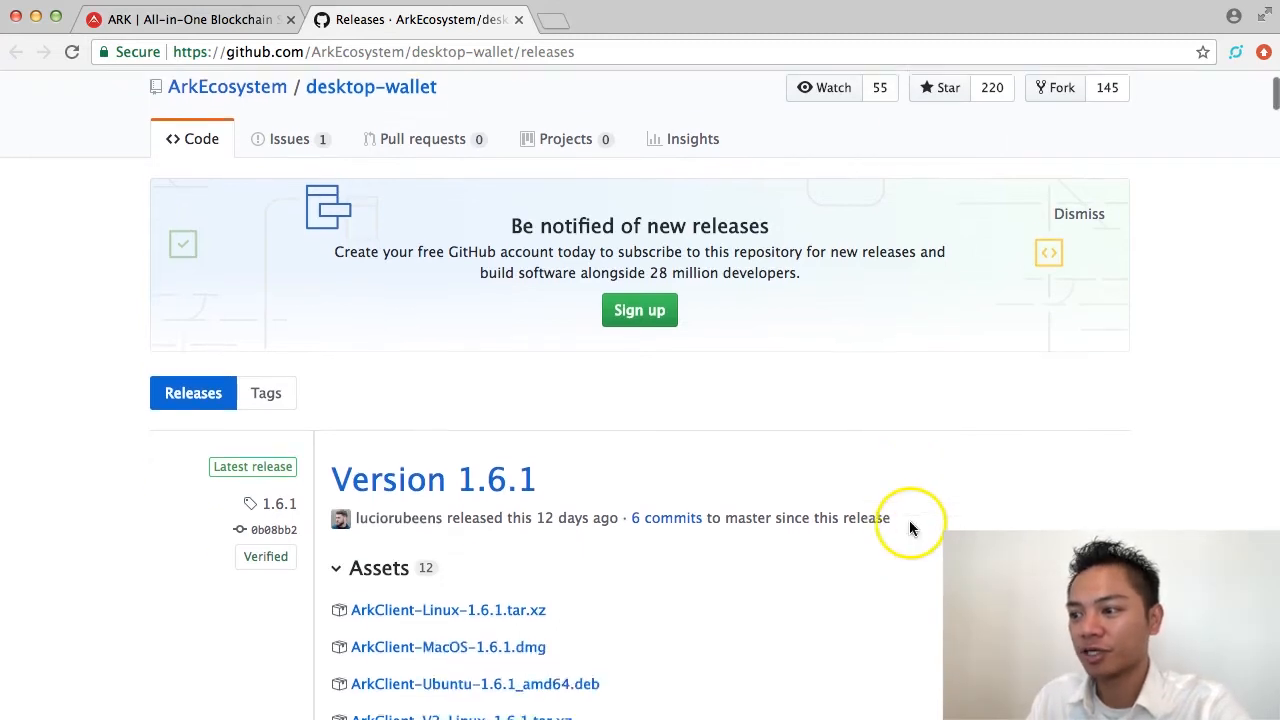
{"action": "scroll", "scroll_direction": "down", "scroll_amount": 3}
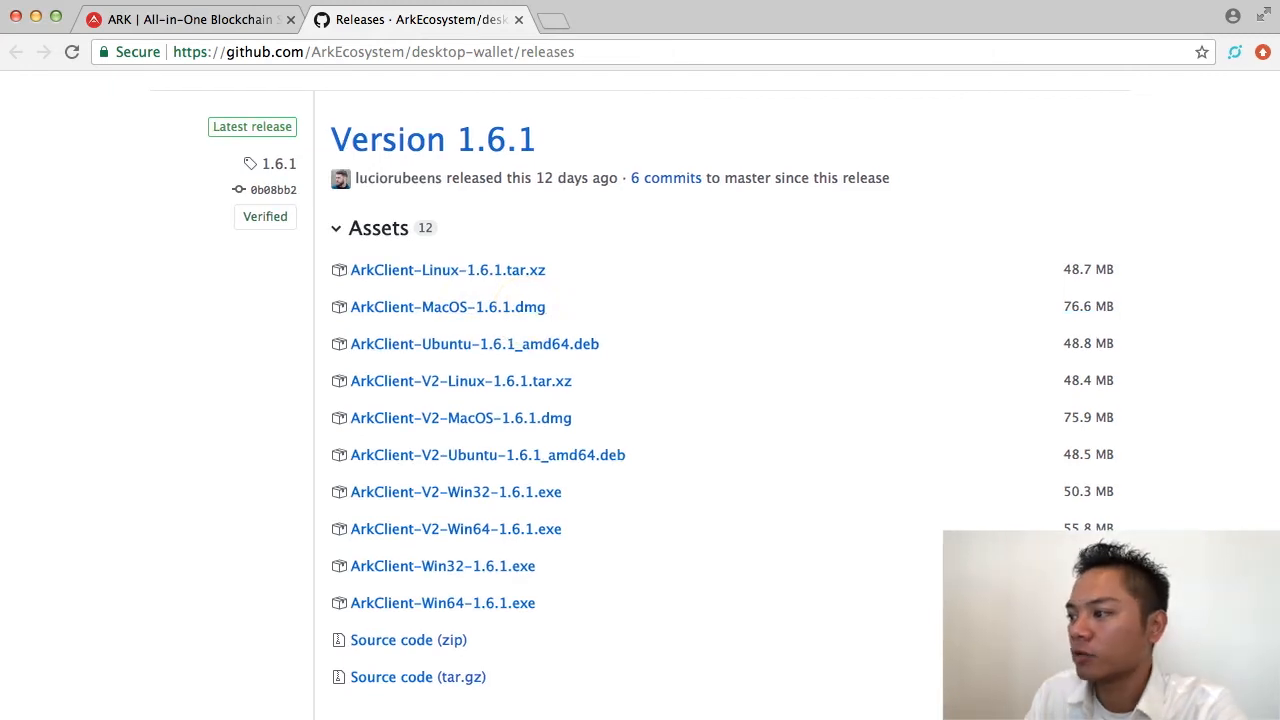
{"action": "left_click", "coordinate": [448, 306]}
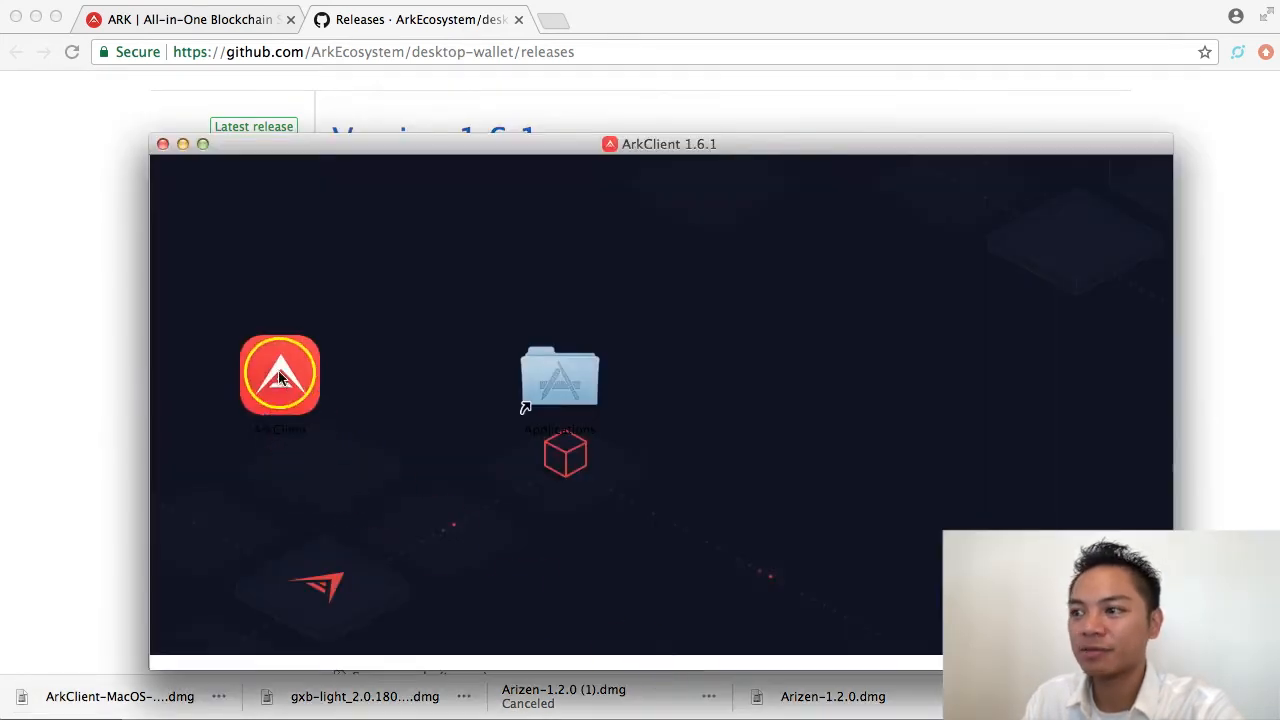
- Drag ArkClient into Applications, launch it and approve the downloaded-app security warning
{"action": "left_click_drag", "start_coordinate": [280, 375], "coordinate": [590, 390]}
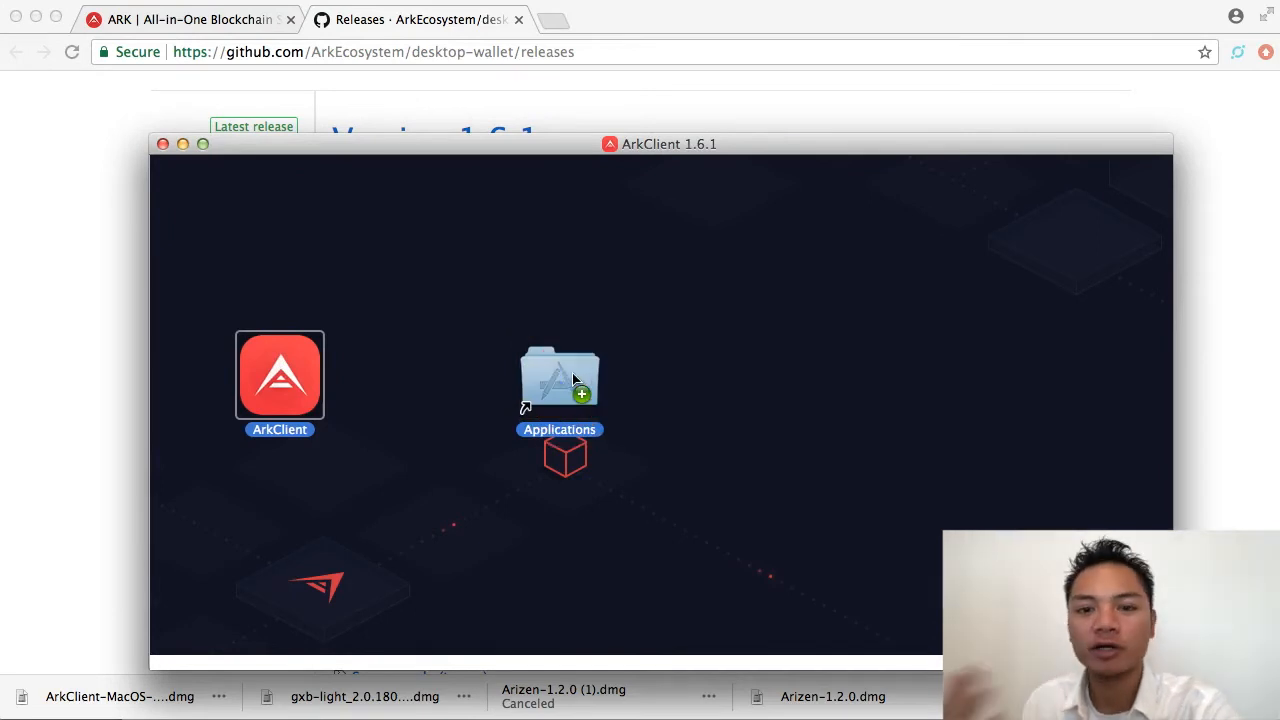
{"action": "left_click", "coordinate": [280, 375]}
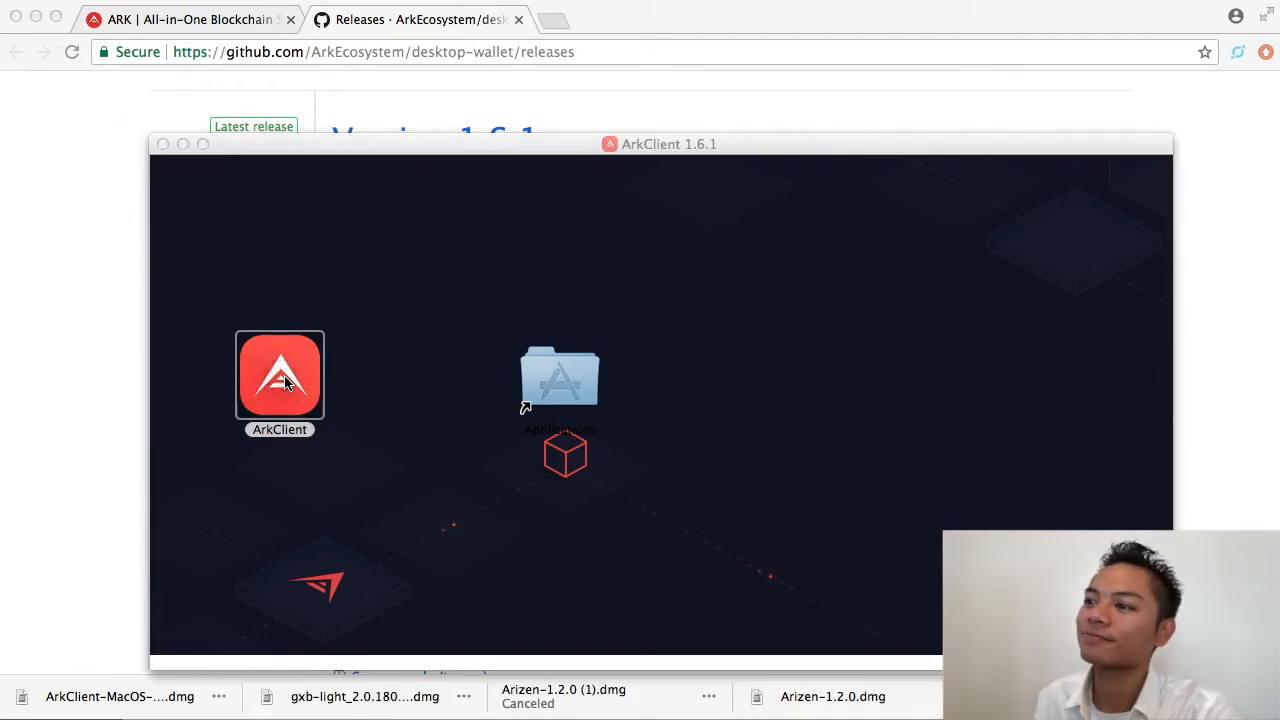
{"action": "double_click", "coordinate": [280, 375]}
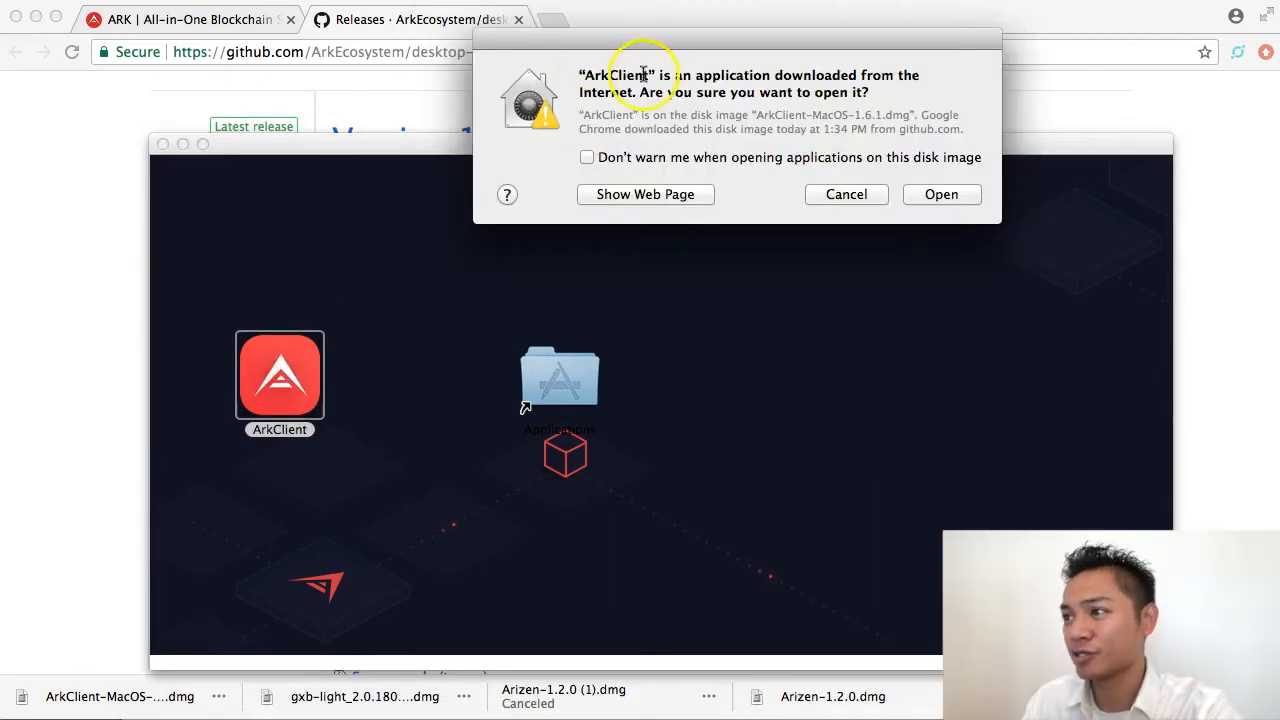
{"action": "left_click", "coordinate": [940, 194]}
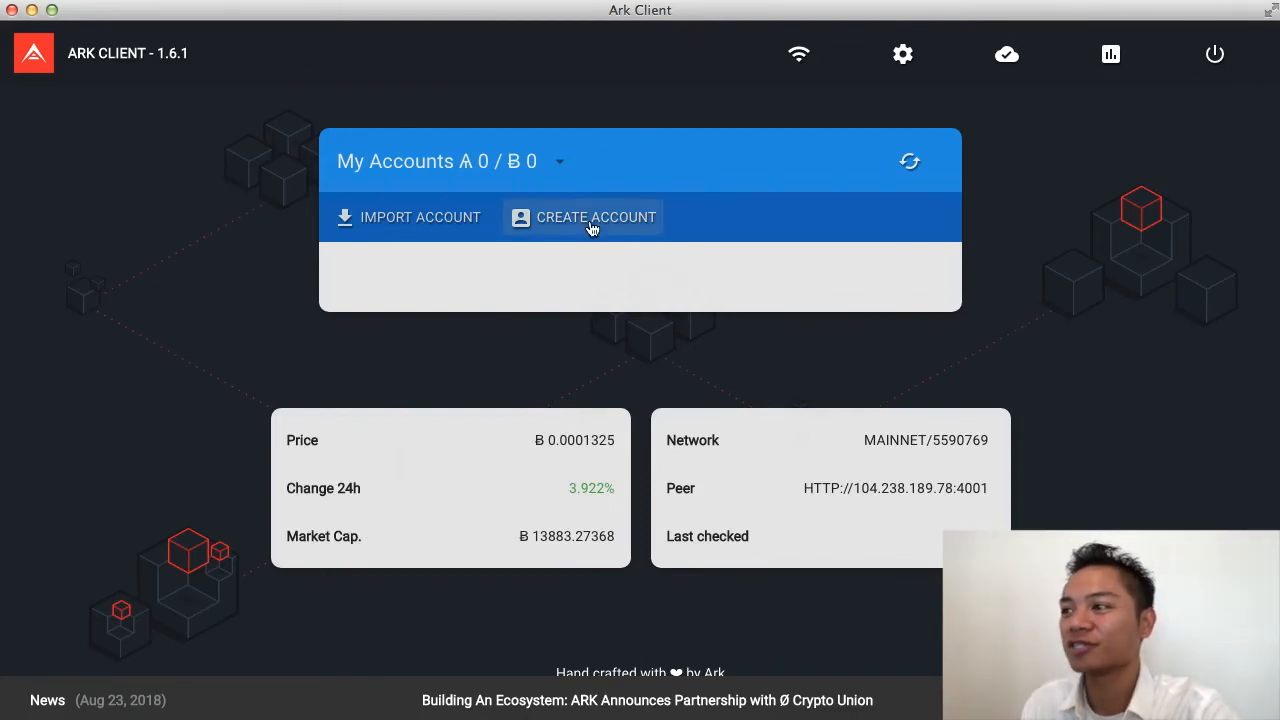
- Choose CREATE ACCOUNT on the Ark Client home screen to generate a 12-word passphrase
{"action": "left_click", "coordinate": [596, 217]}
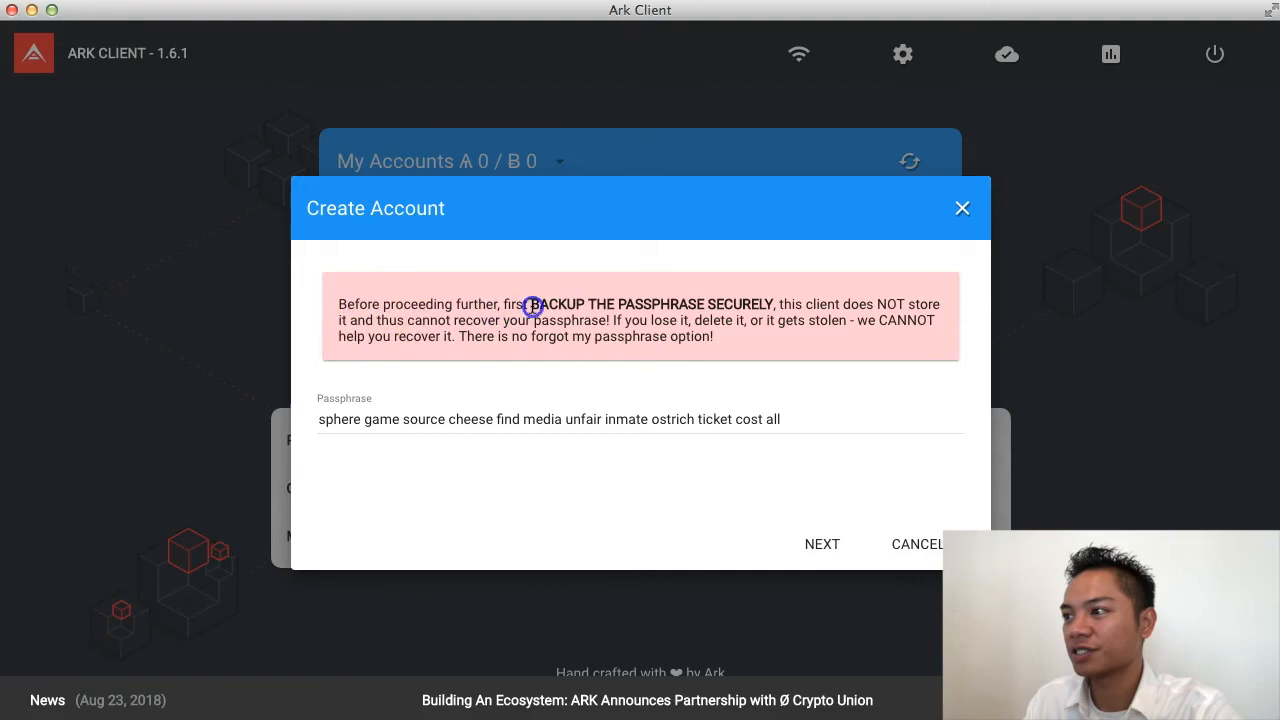
{"action": "left_click_drag", "start_coordinate": [532, 304], "coordinate": [892, 304]}
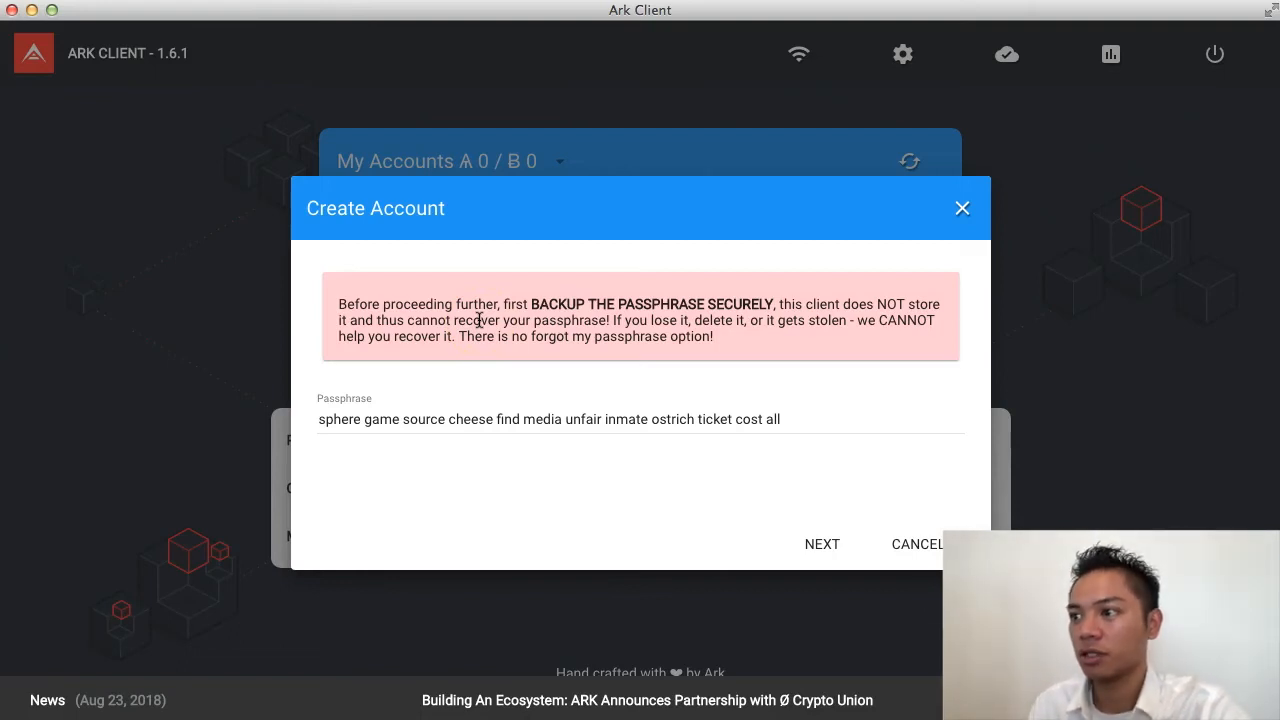
{"action": "double_click", "coordinate": [756, 419]}
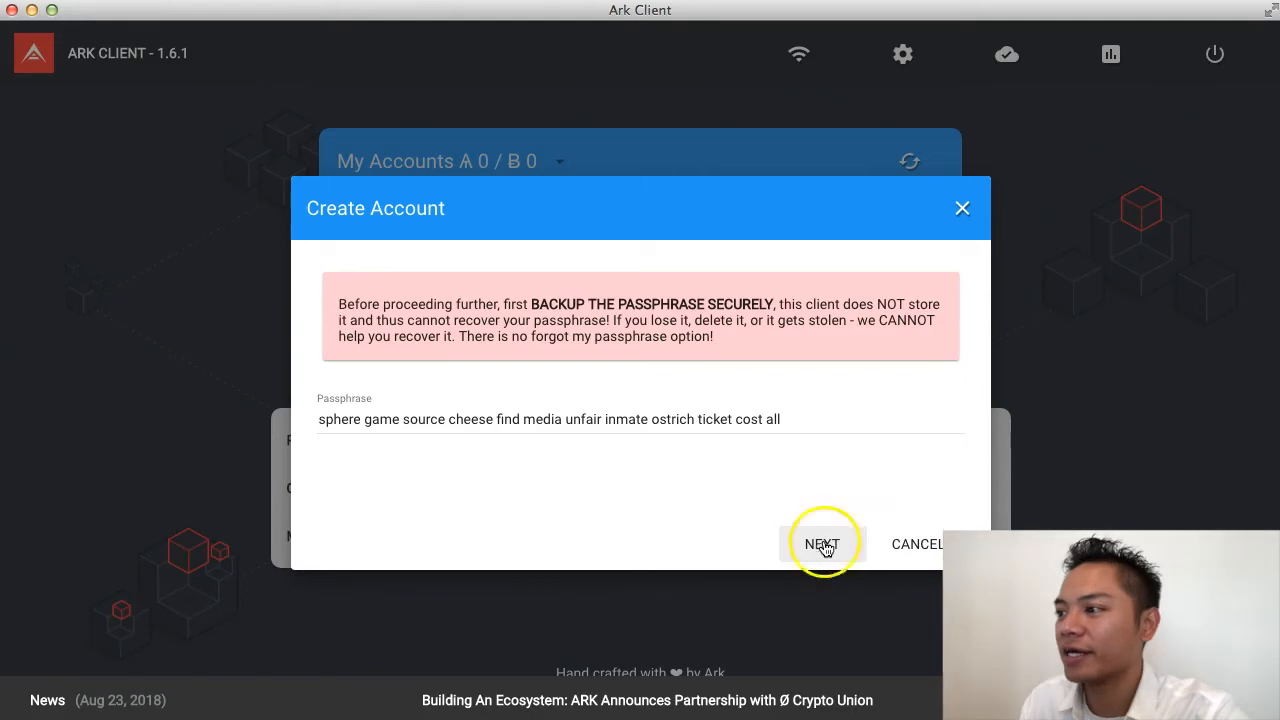
- Proceed to passphrase verification, then create the account after entering source, media and ostrich
{"action": "left_click", "coordinate": [822, 544]}
{"action": "type", "text": "source"}
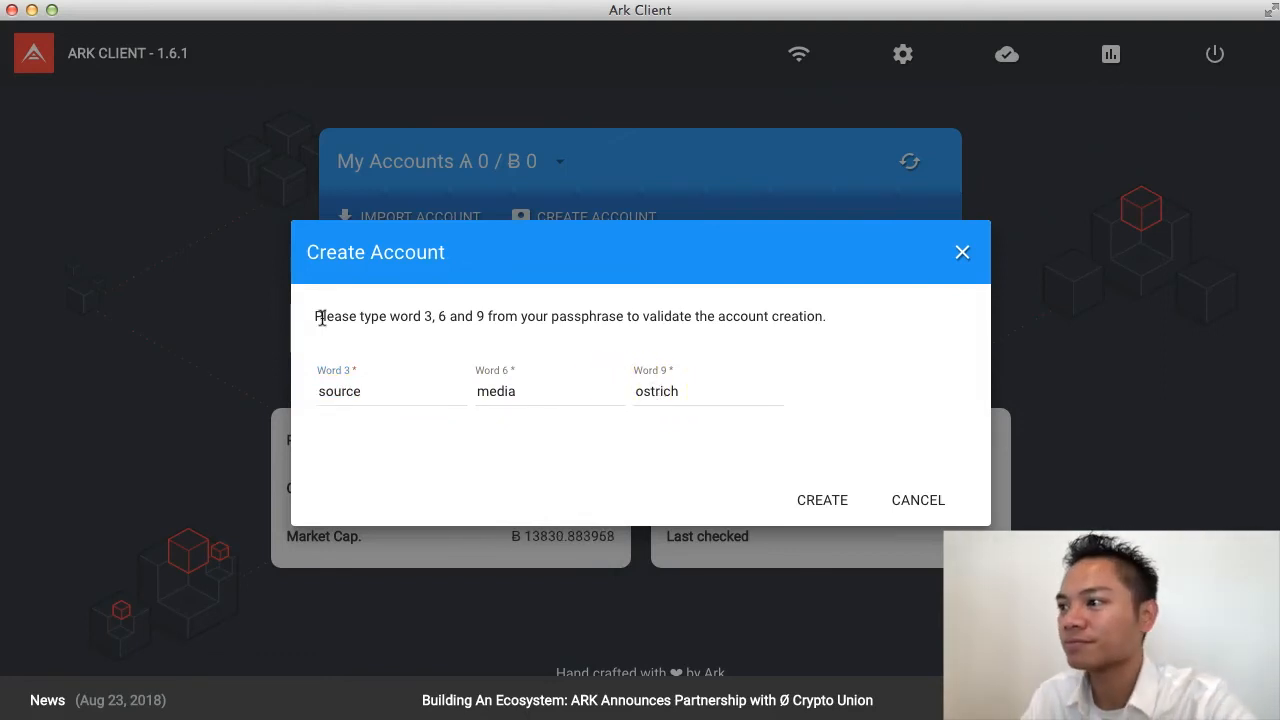
{"action": "left_click", "coordinate": [821, 500]}
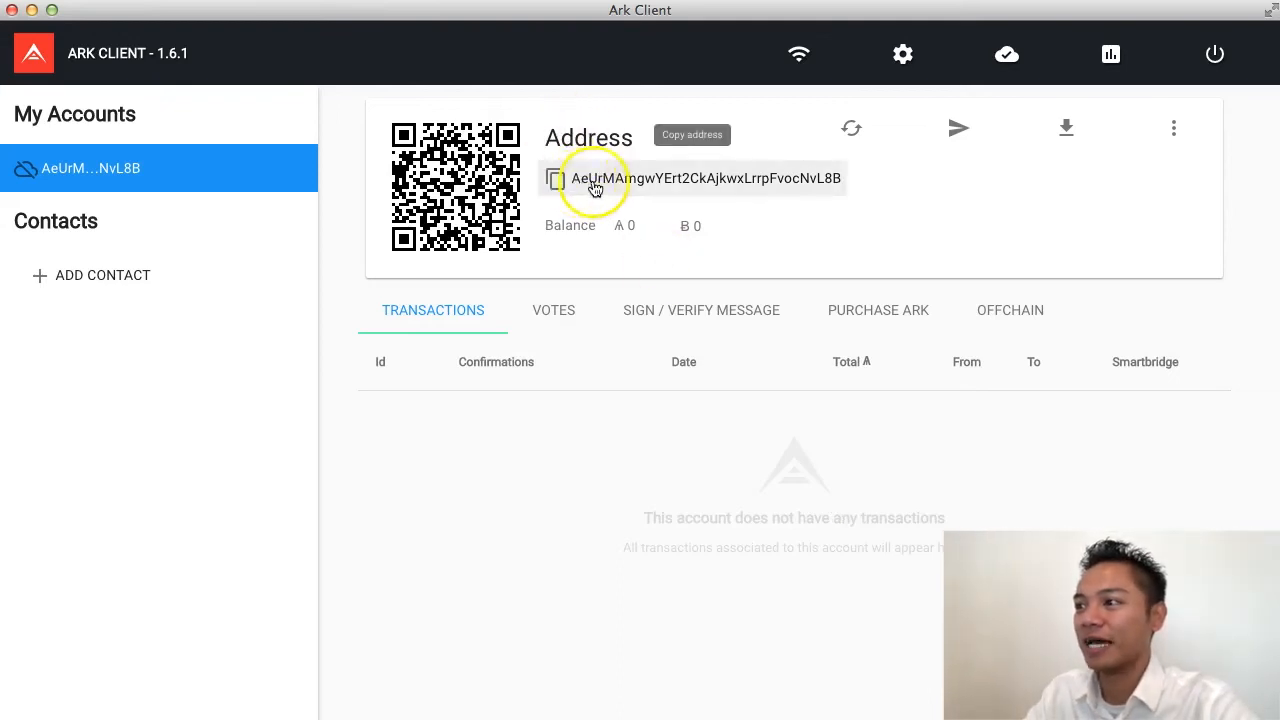
- Copy the account's address to the clipboard and open the Send ARK dialog
{"action": "left_click", "coordinate": [557, 180]}
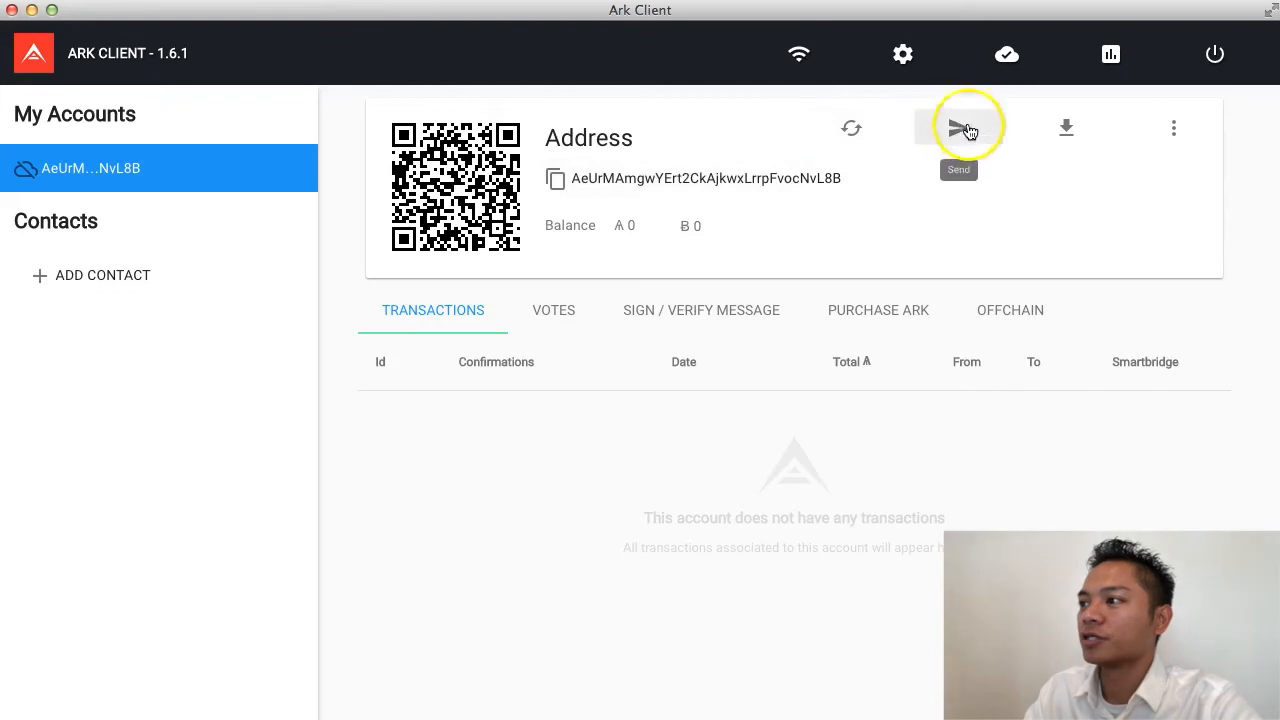
{"action": "left_click", "coordinate": [944, 128]}
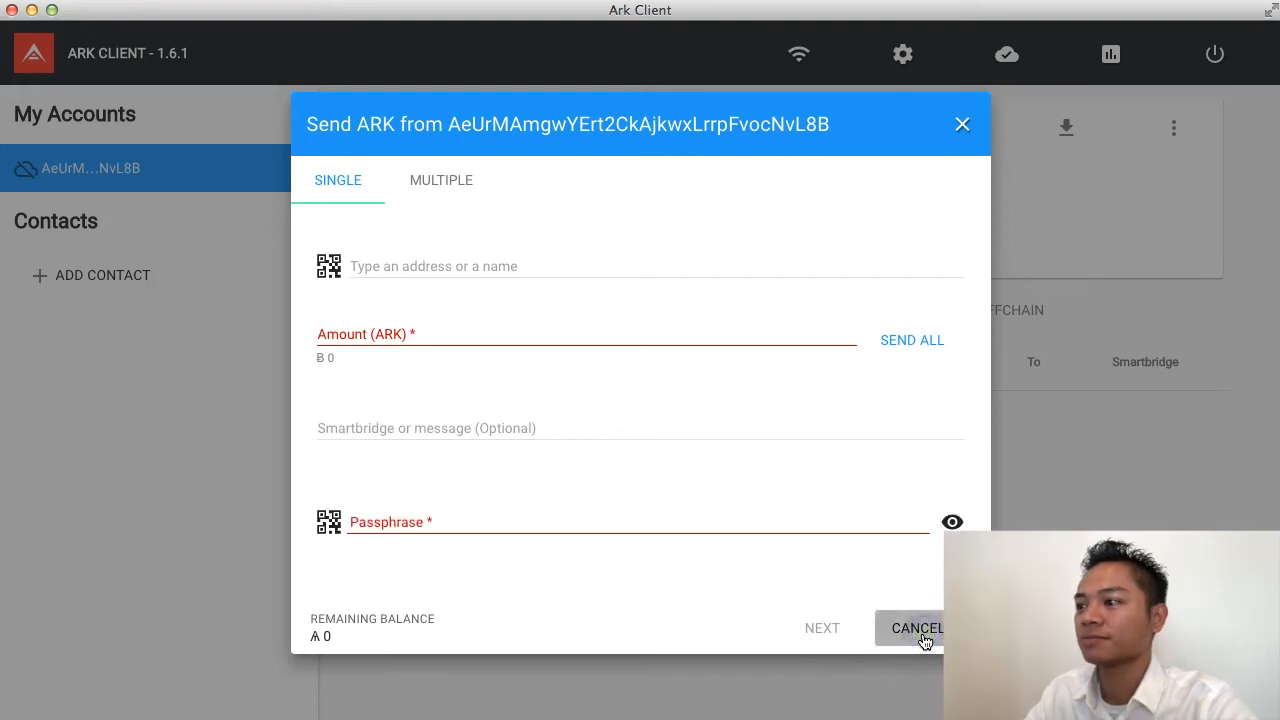
- Cancel the Send form and bring up the account's more-actions menu
{"action": "left_click", "coordinate": [915, 628]}
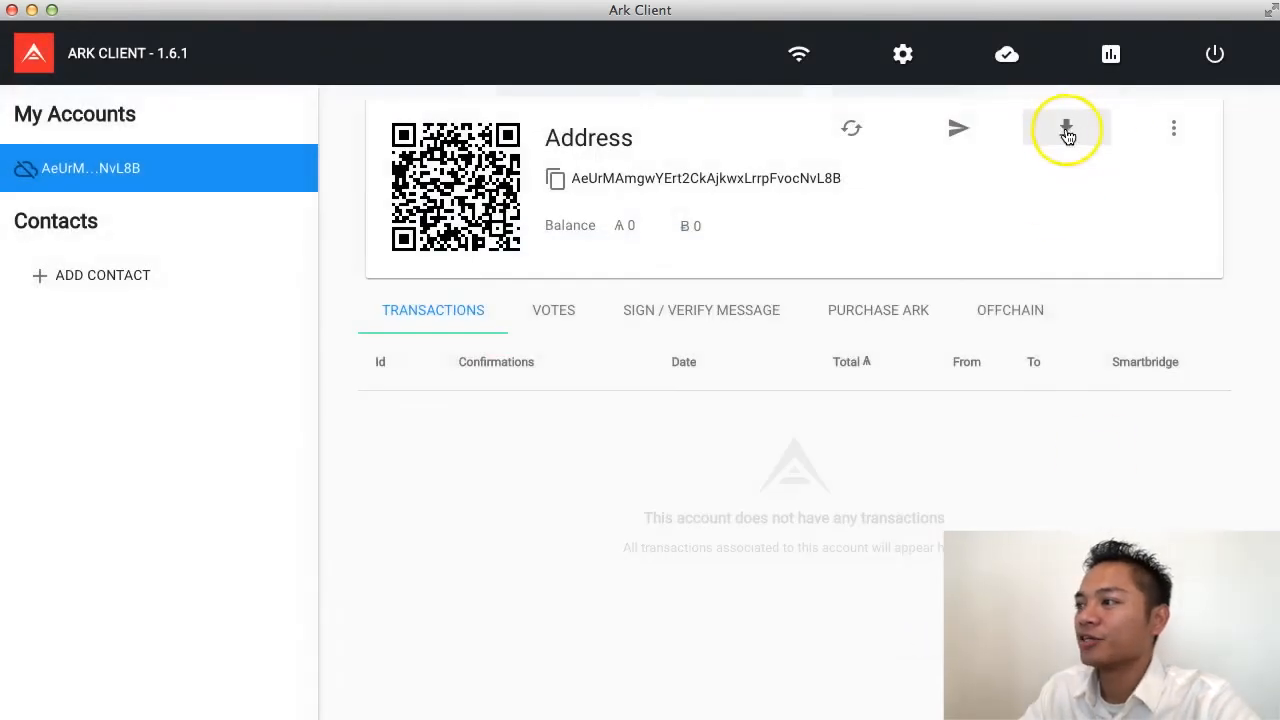
{"action": "mouse_move", "coordinate": [1067, 128]}
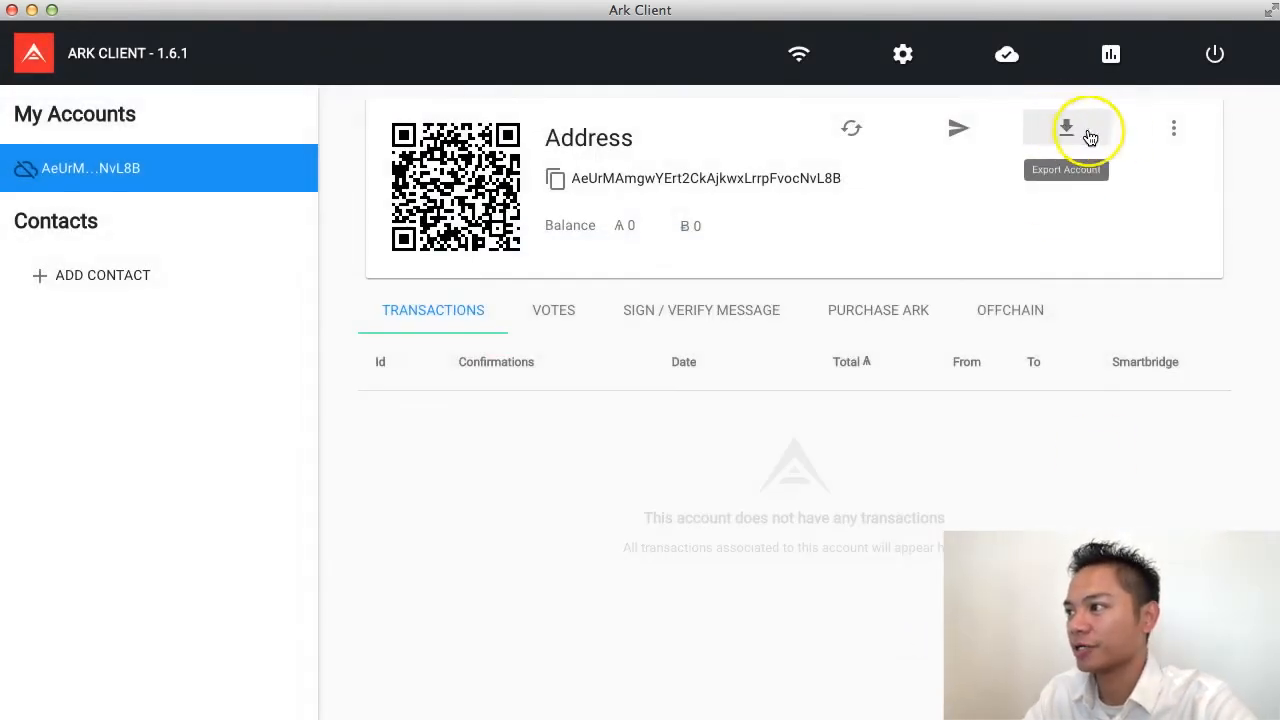
{"action": "left_click", "coordinate": [1173, 128]}
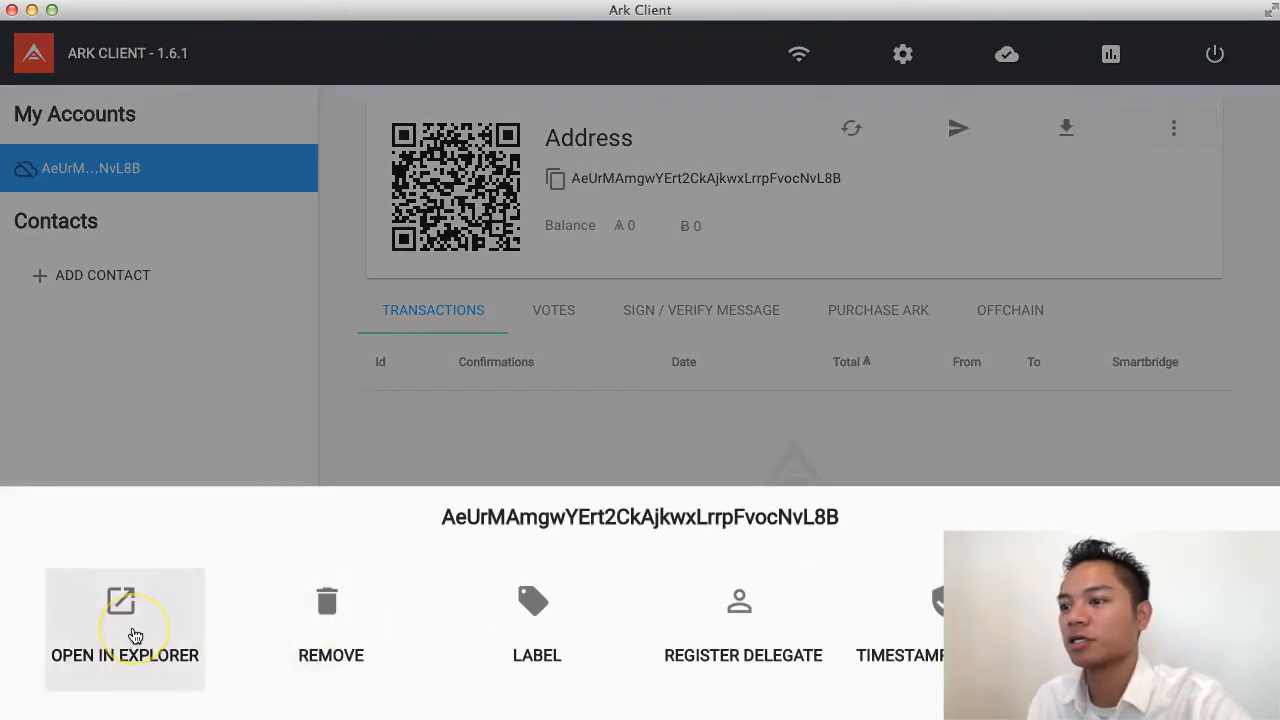
{"action": "mouse_move", "coordinate": [230, 632]}
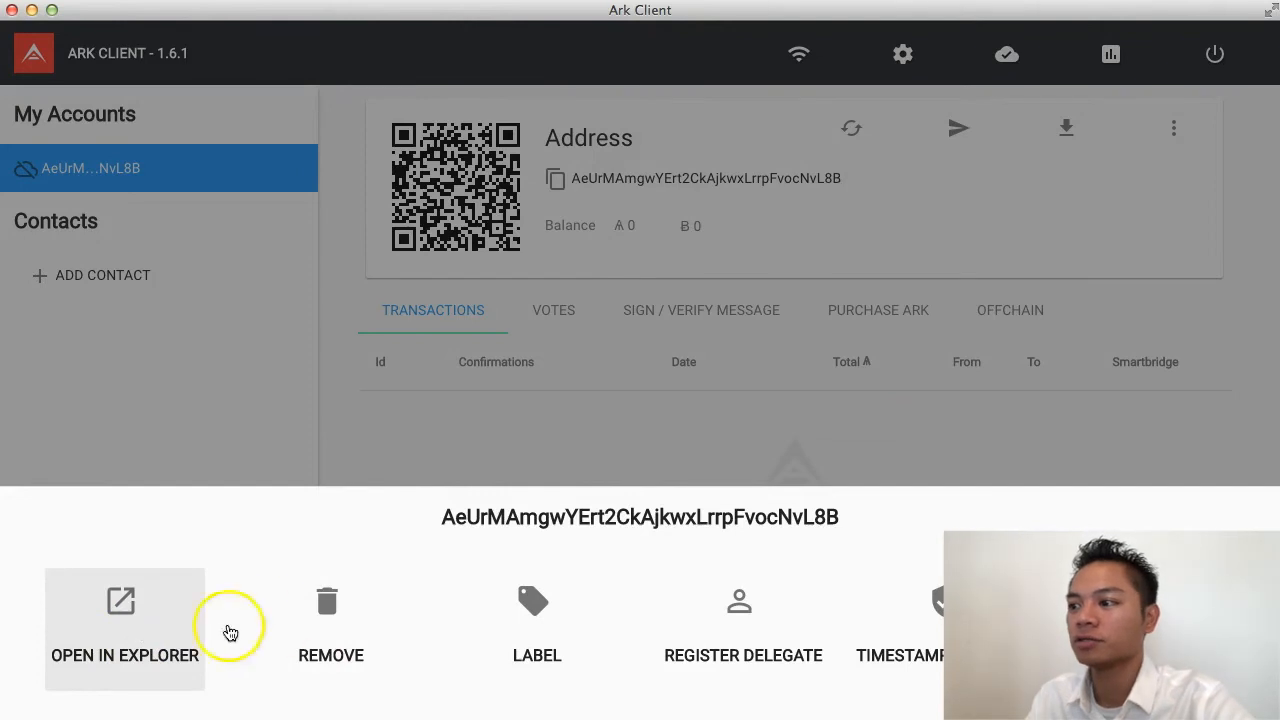
{"action": "mouse_move", "coordinate": [331, 630]}
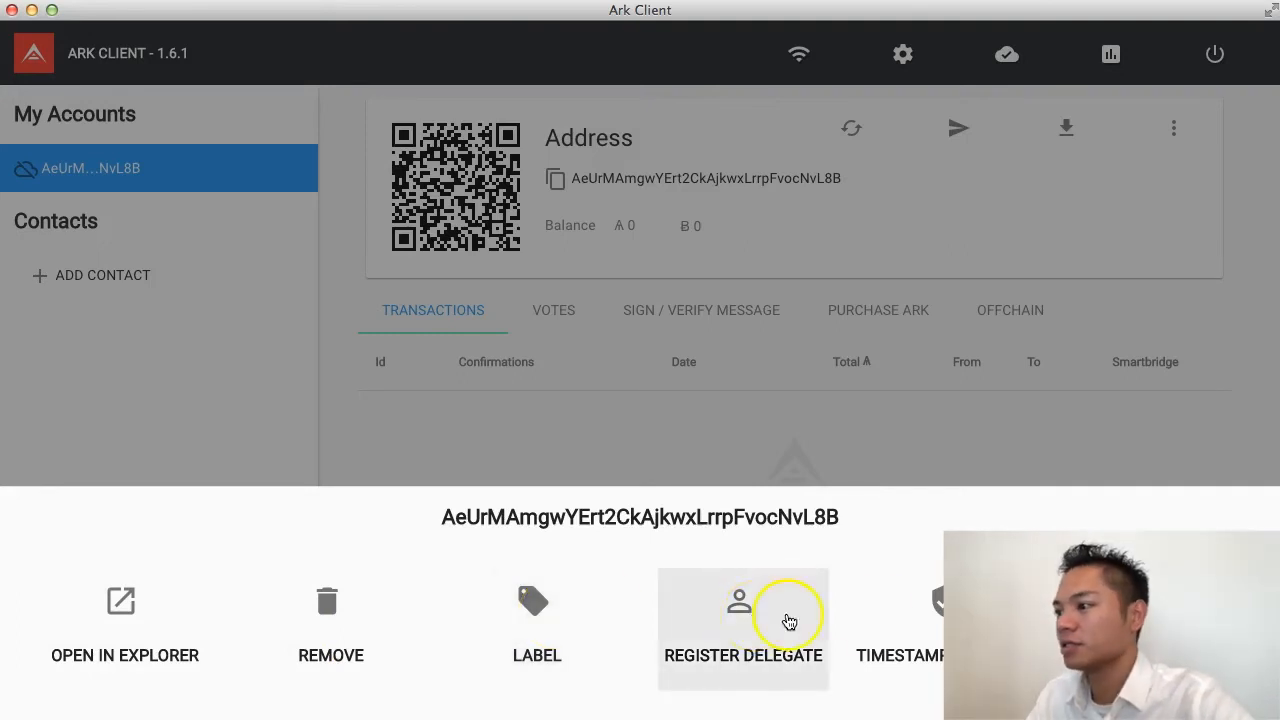
{"action": "mouse_move", "coordinate": [922, 625]}
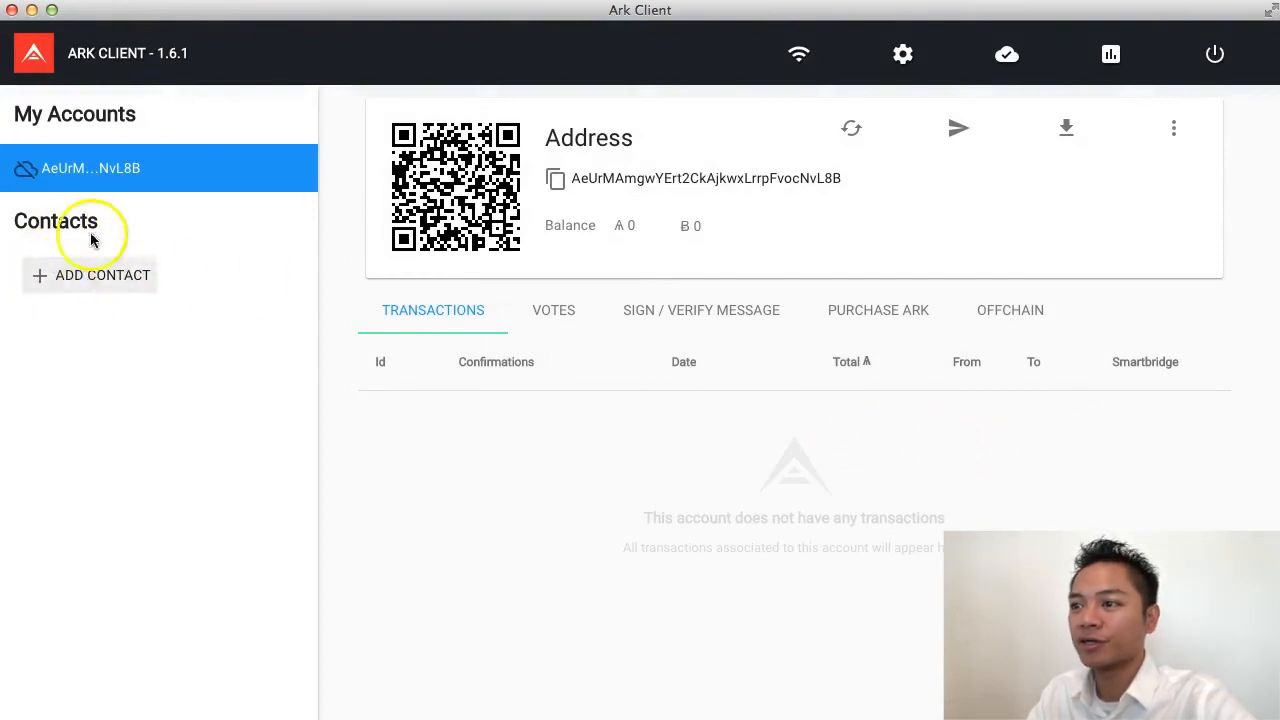
{"action": "mouse_move", "coordinate": [132, 278]}
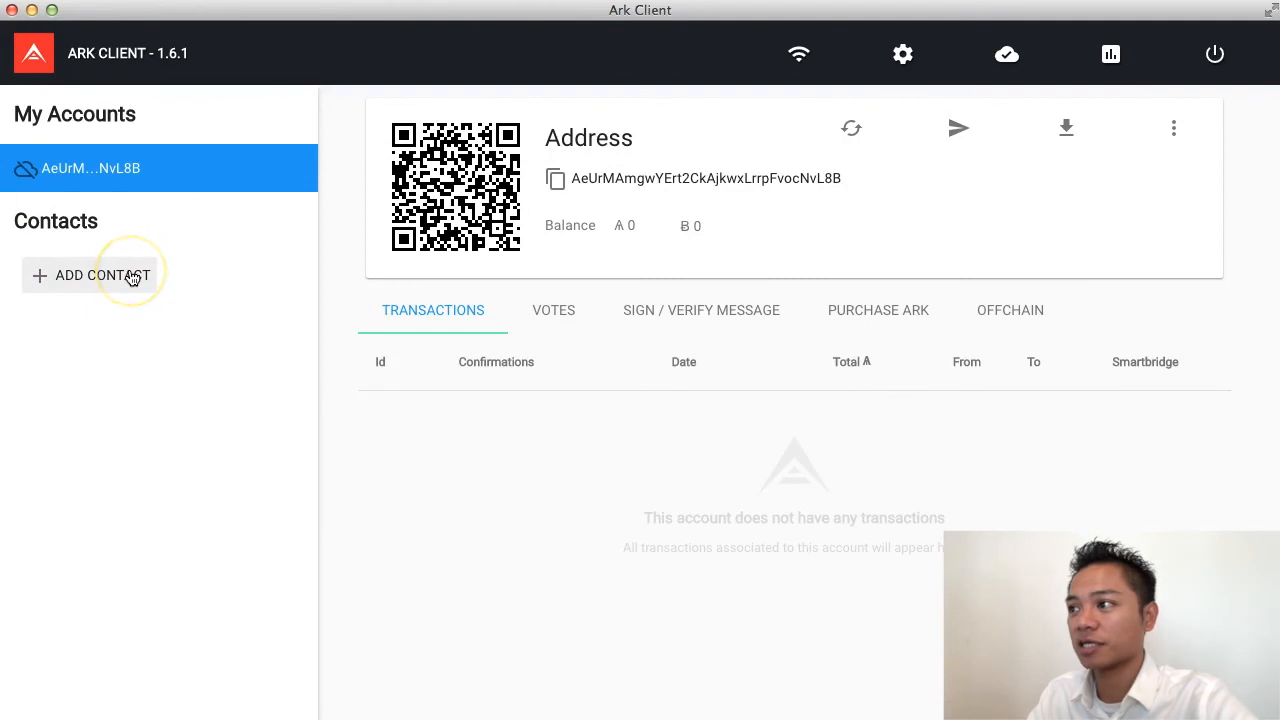
{"action": "mouse_move", "coordinate": [798, 54]}
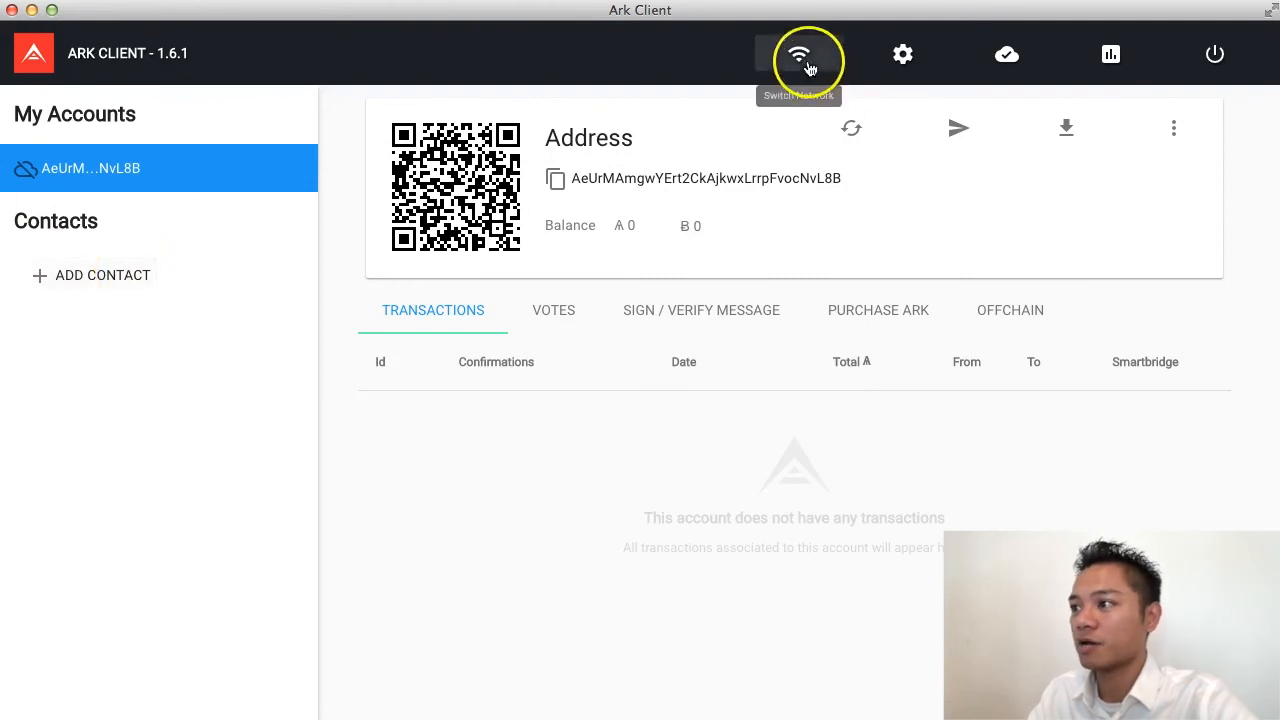
{"action": "left_click", "coordinate": [798, 54]}
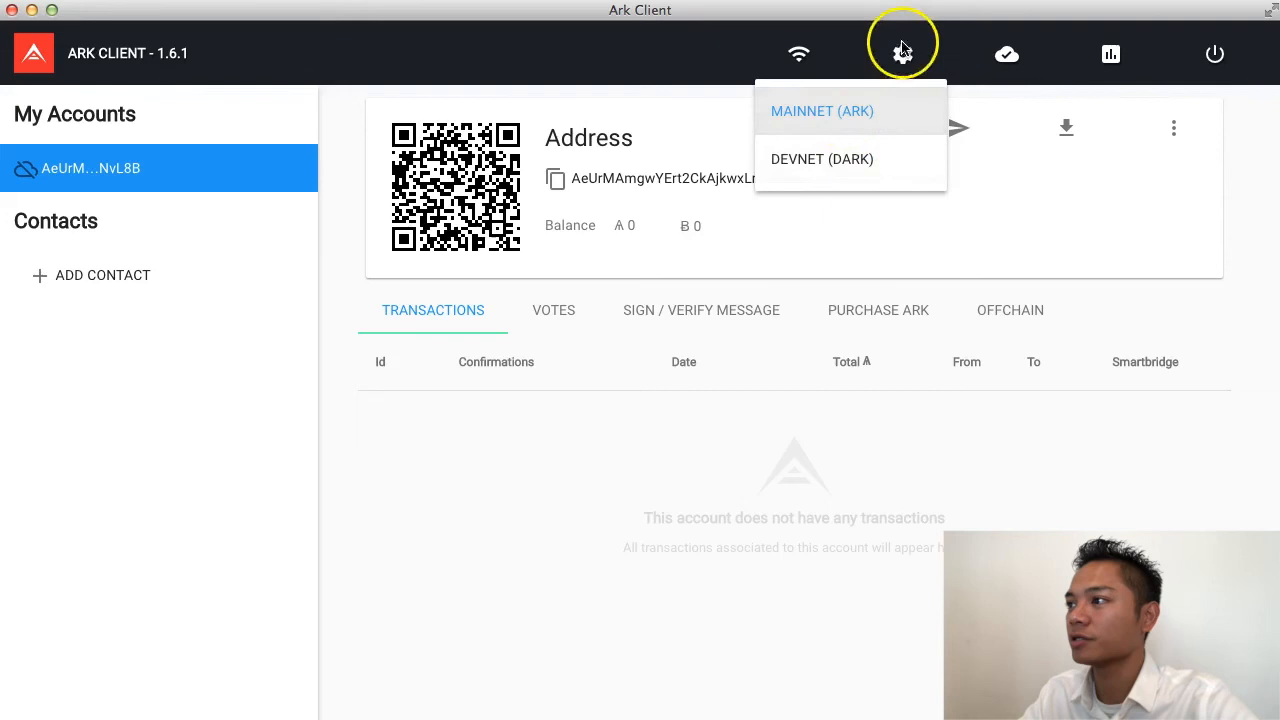
{"action": "left_click", "coordinate": [903, 54]}
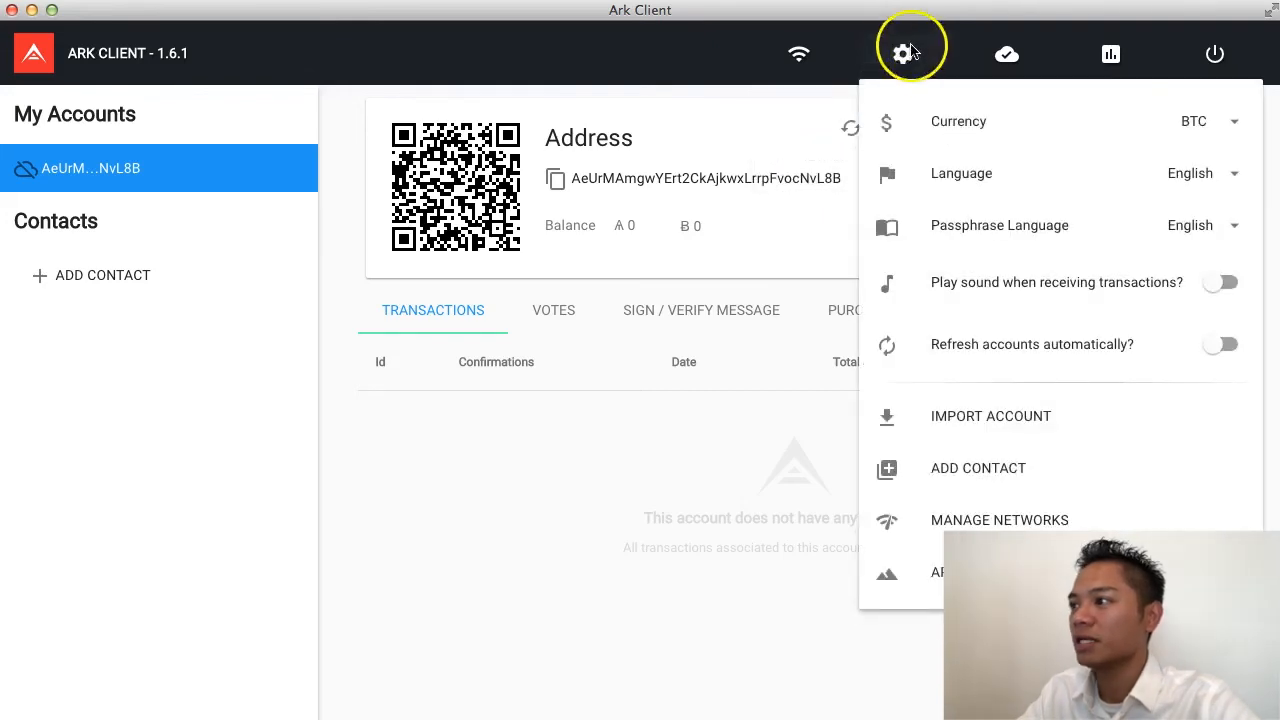
{"action": "left_click", "coordinate": [1207, 121]}
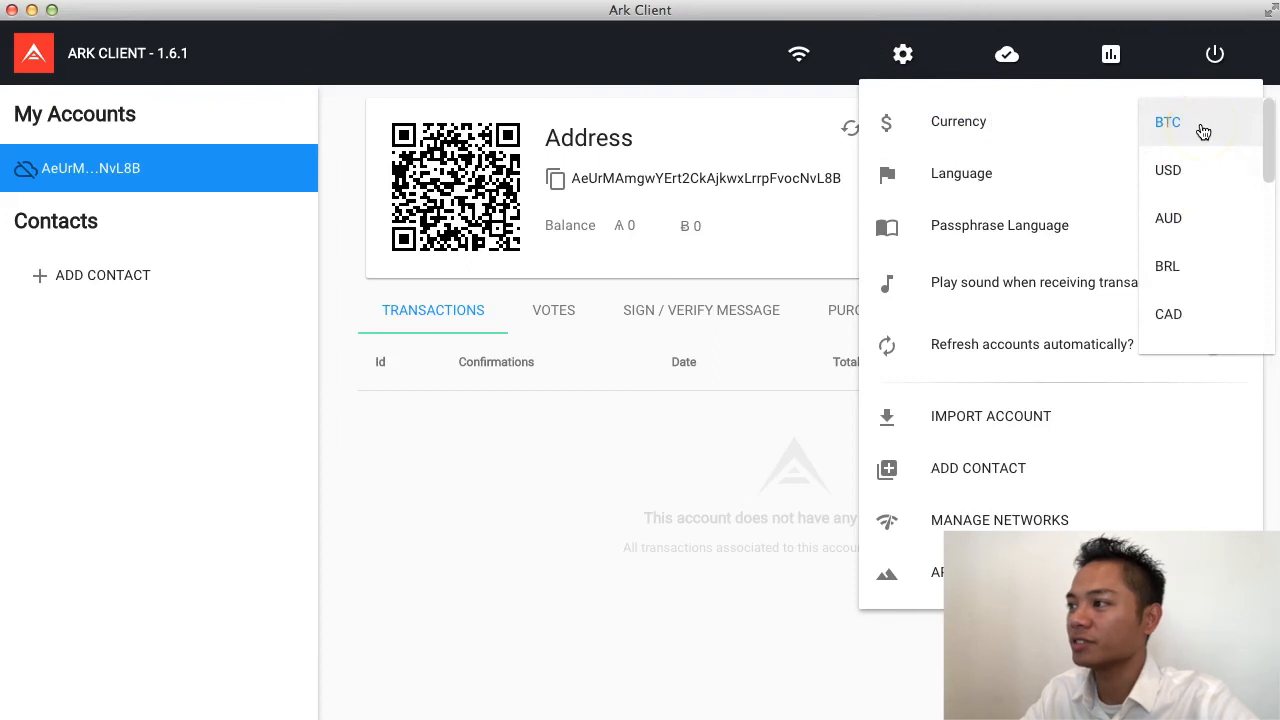
{"action": "left_click", "coordinate": [1168, 121]}
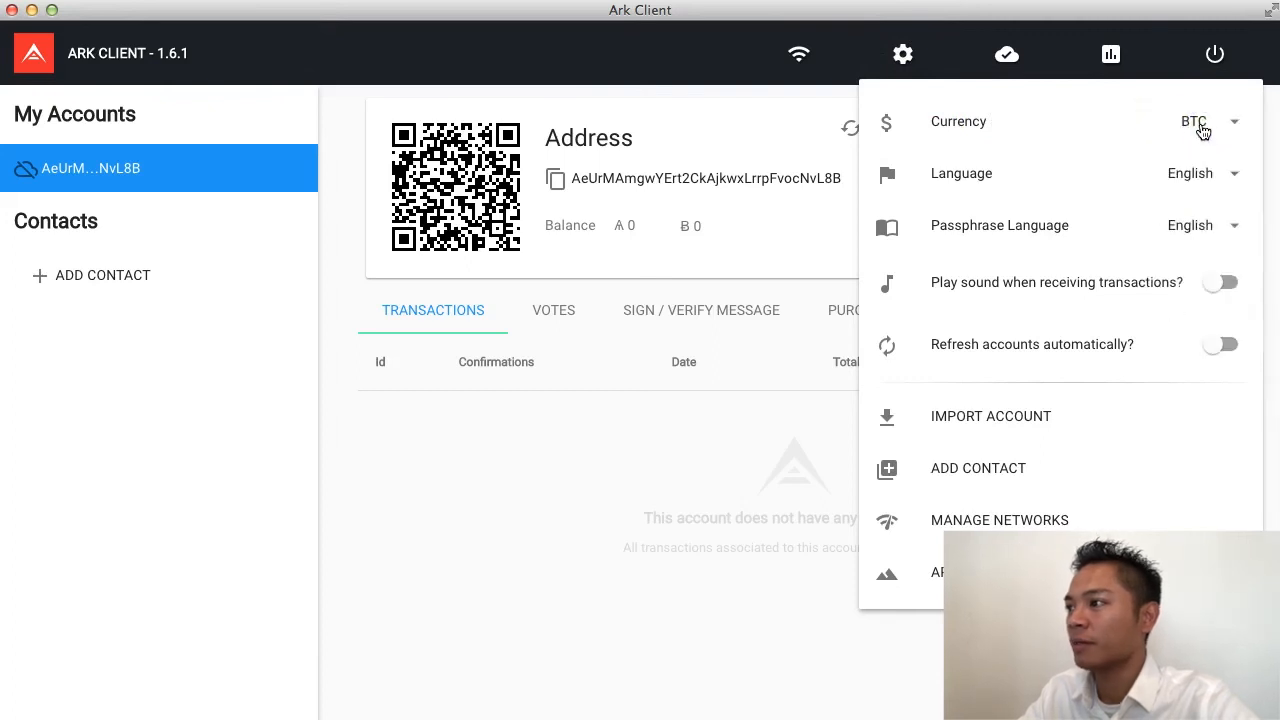
{"action": "left_click", "coordinate": [1214, 54]}
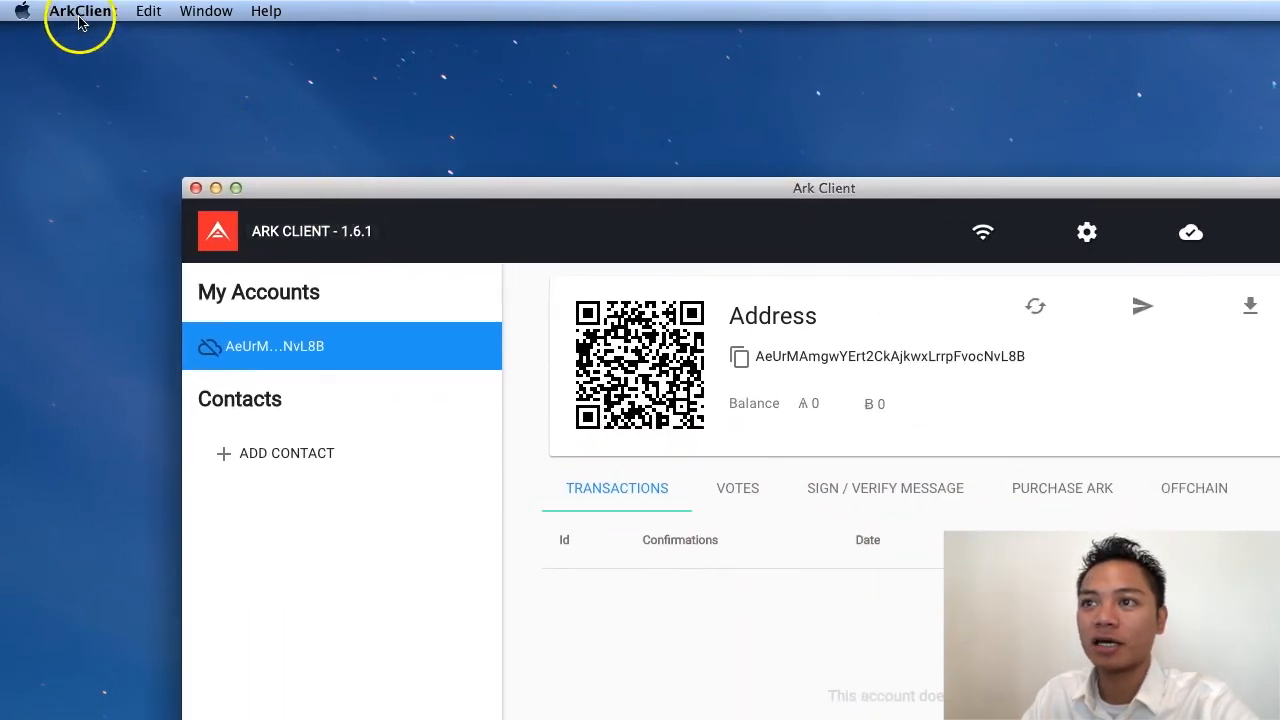
- Choose Quit ArkClient from the ArkClient menu bar menu
{"action": "left_click", "coordinate": [82, 11]}
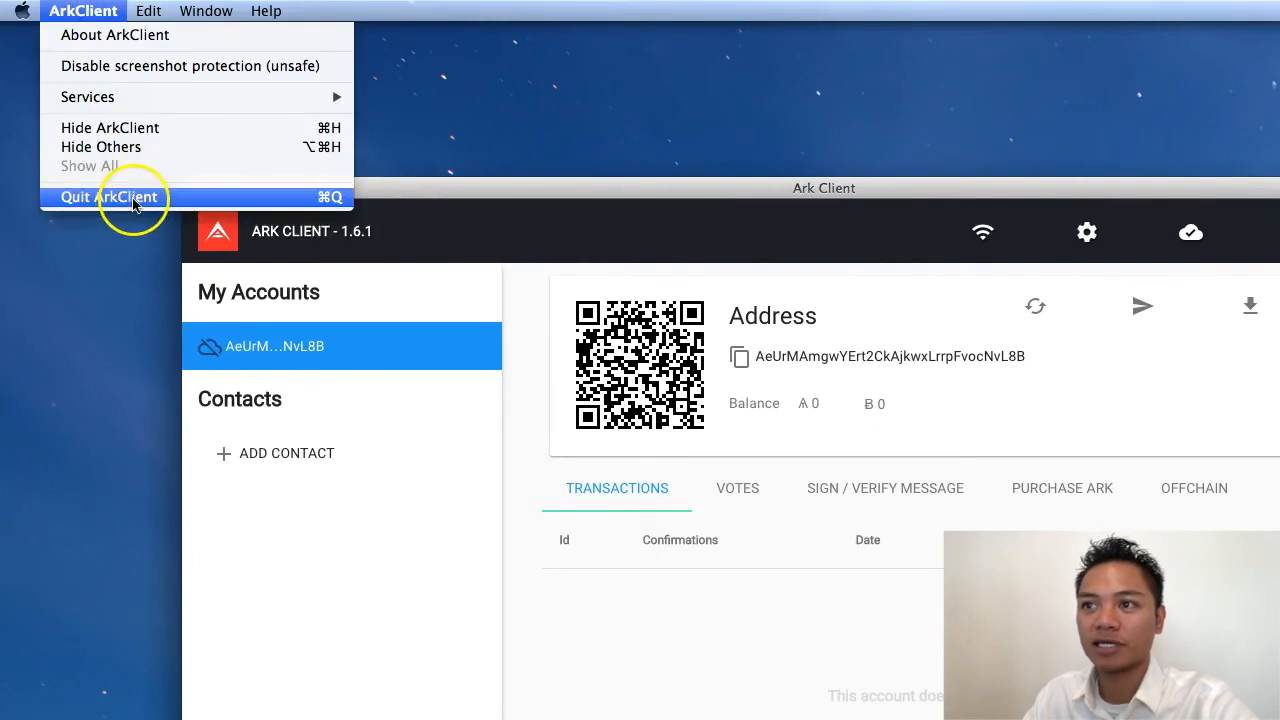
{"action": "left_click", "coordinate": [108, 197]}
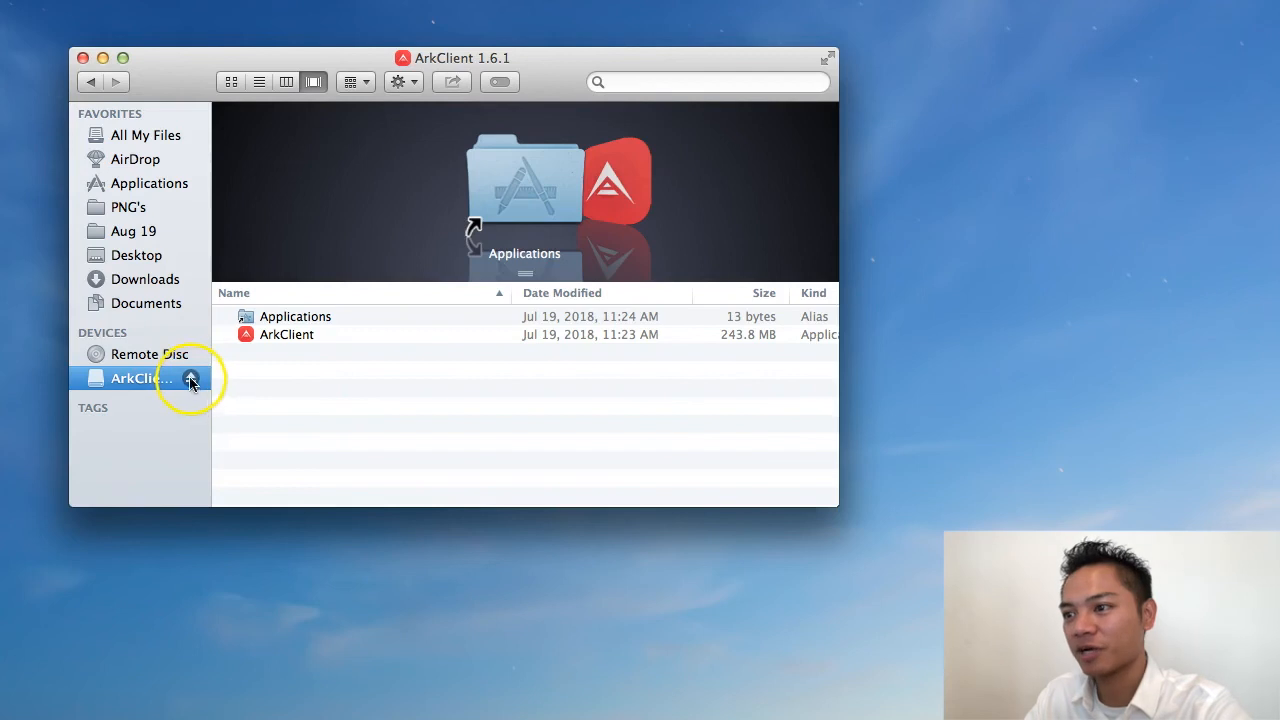
- Eject the ArkClient disk, then launch ArkClient from Applications and approve the security prompt
{"action": "left_click", "coordinate": [192, 378]}
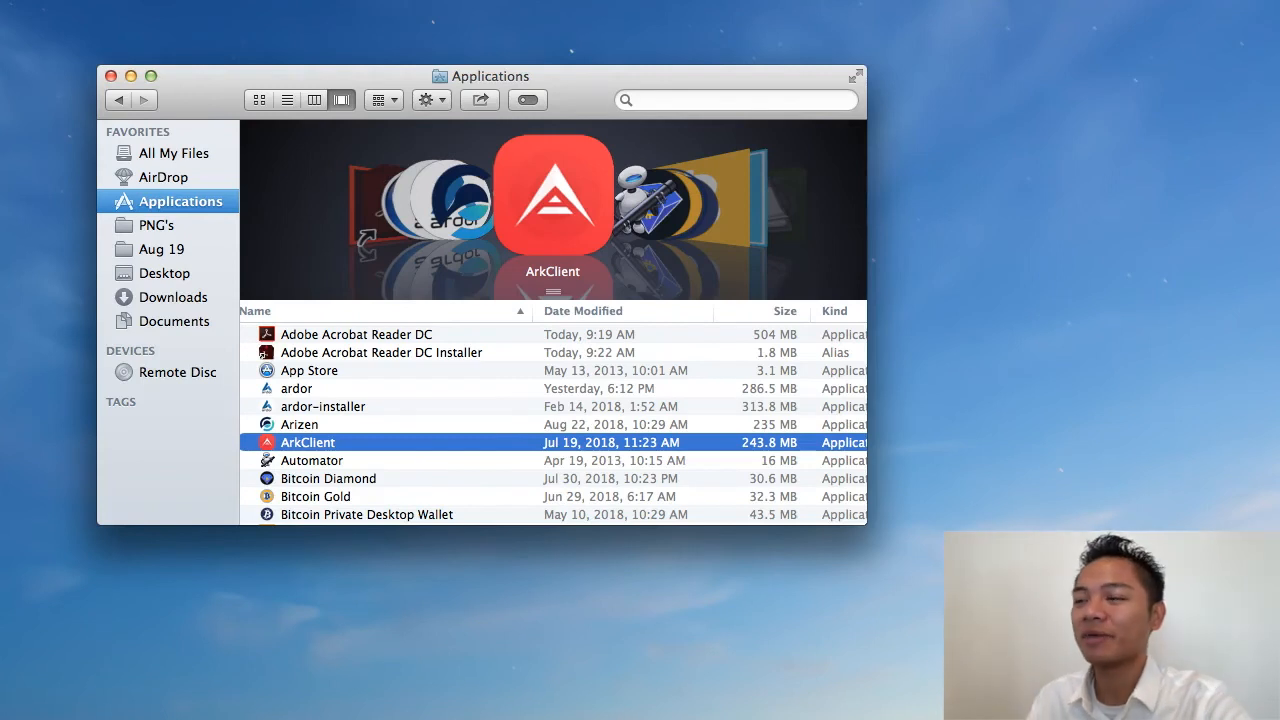
{"action": "mouse_move", "coordinate": [893, 636]}
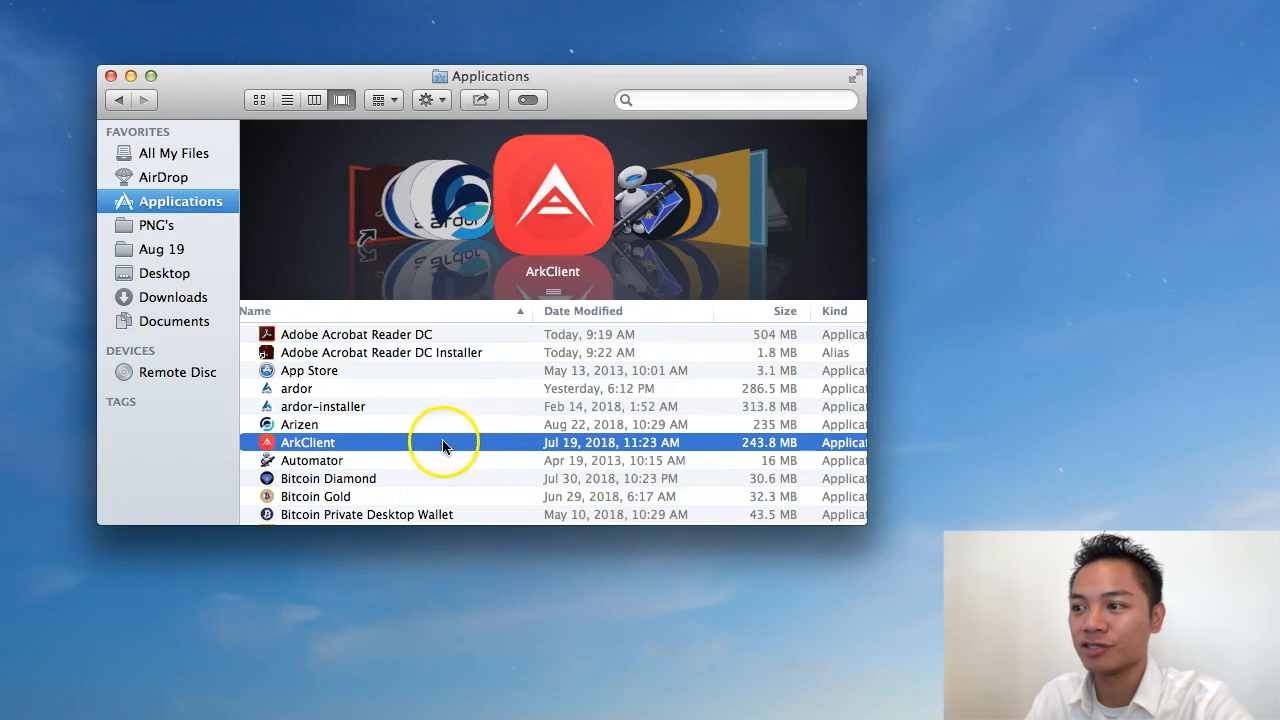
{"action": "mouse_move", "coordinate": [367, 448]}
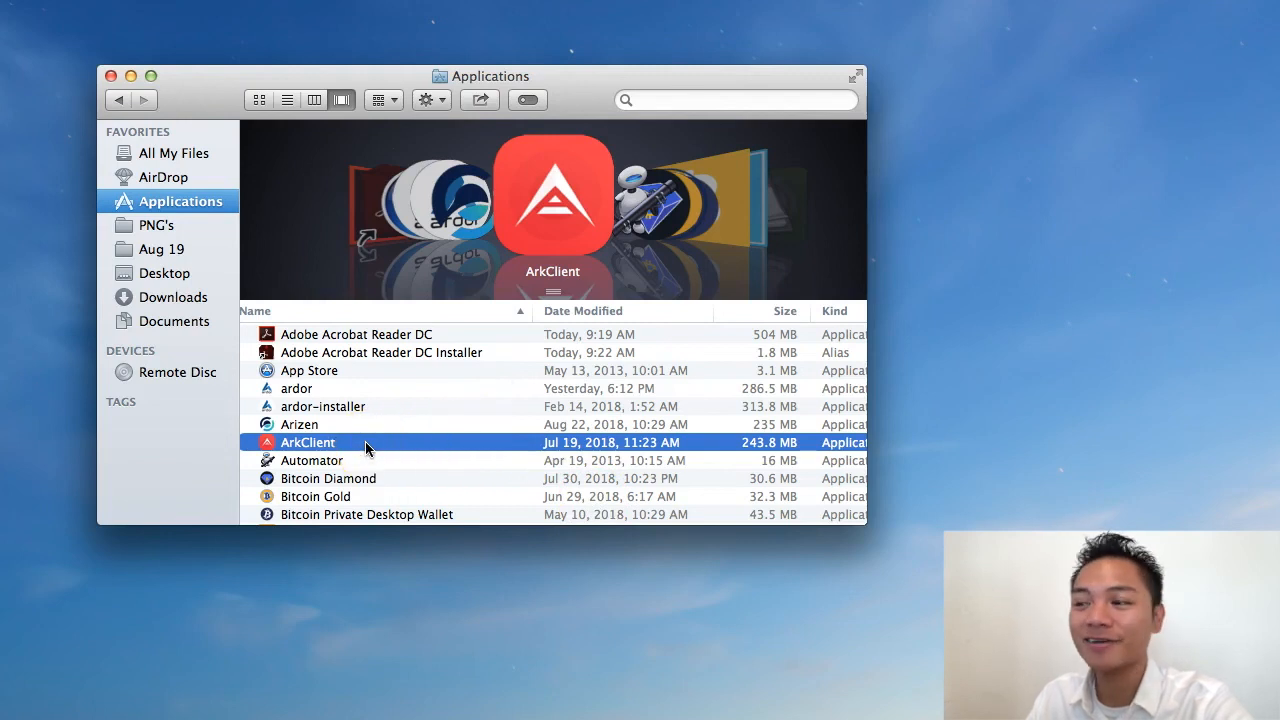
{"action": "right_click", "coordinate": [307, 442]}
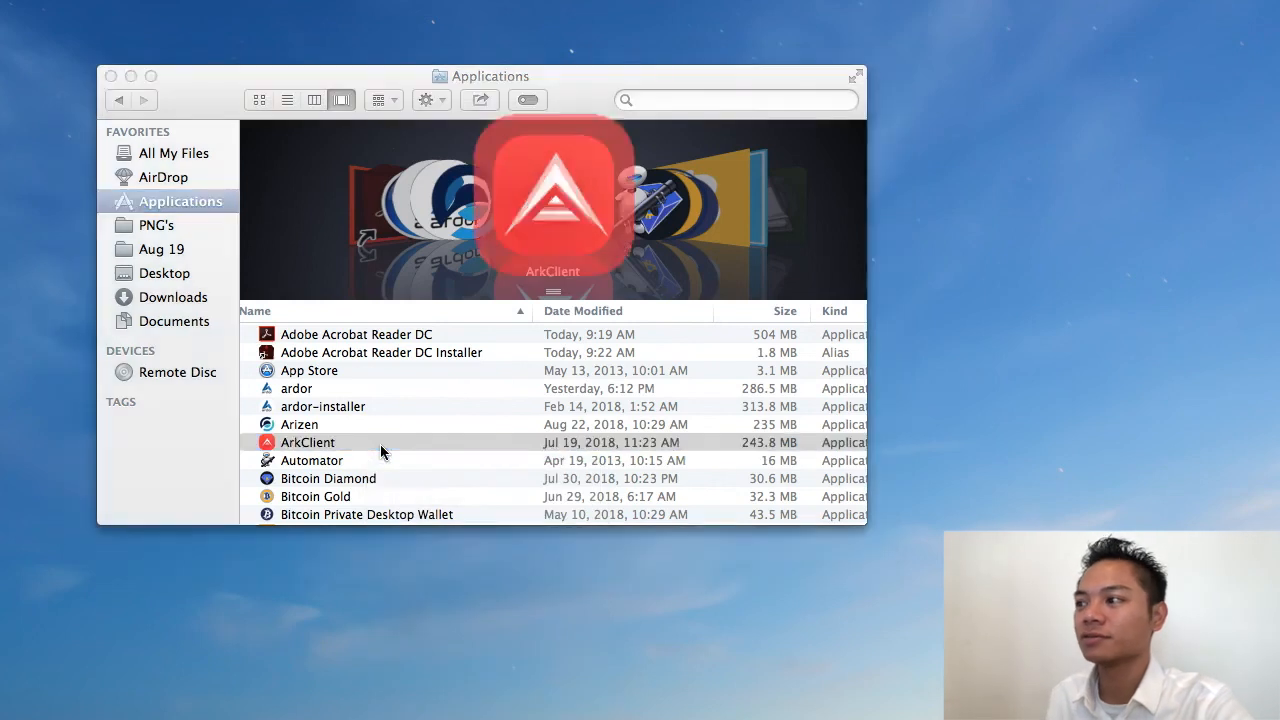
{"action": "double_click", "coordinate": [307, 442]}
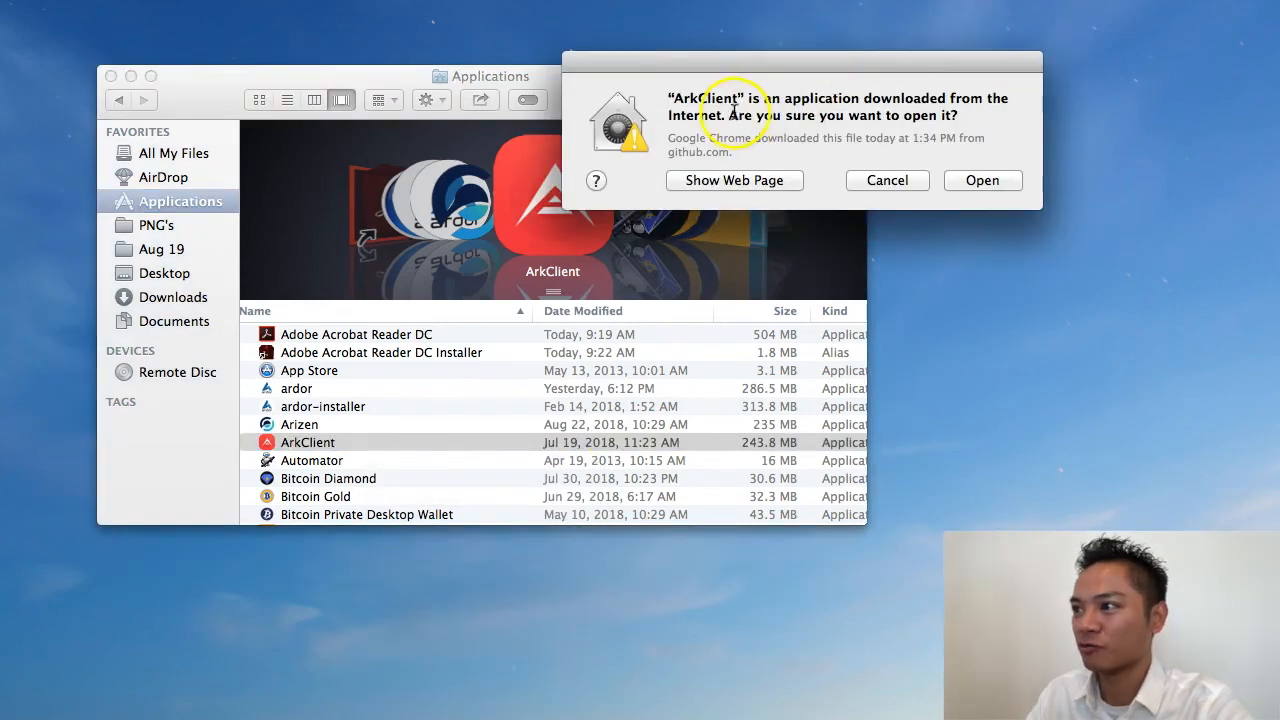
{"action": "left_click", "coordinate": [982, 180]}
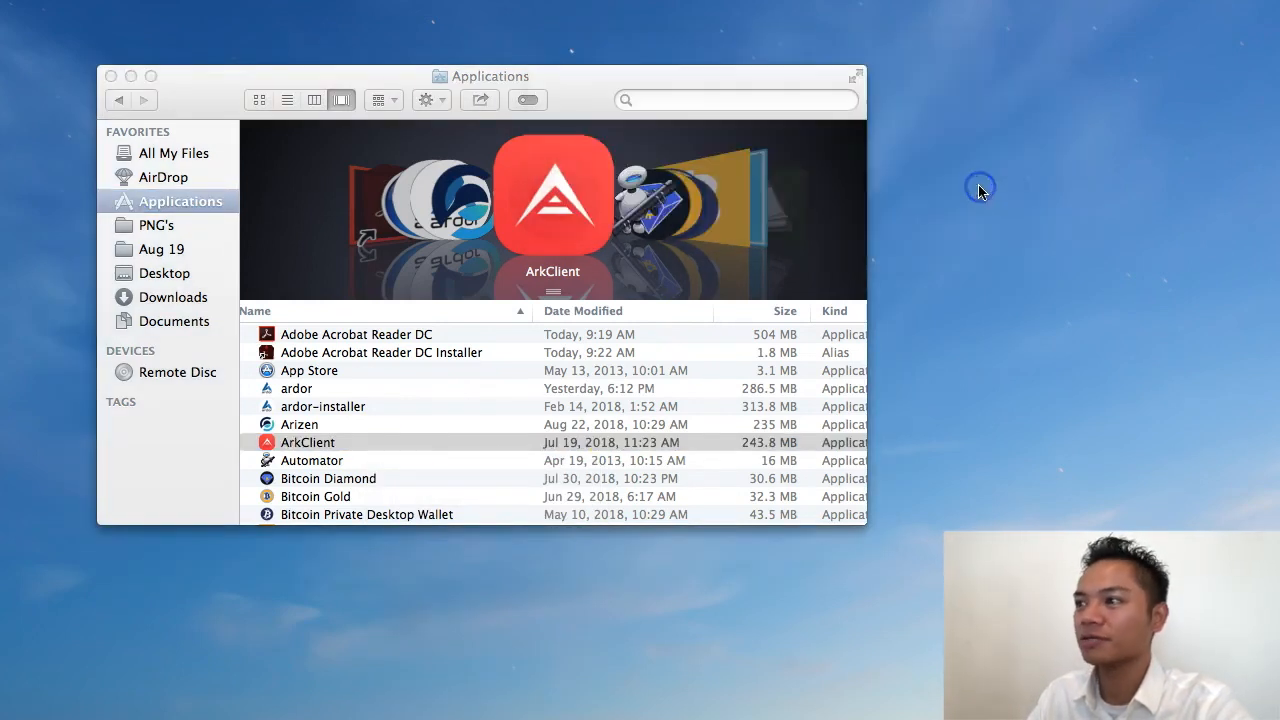
{"action": "double_click", "coordinate": [307, 442]}
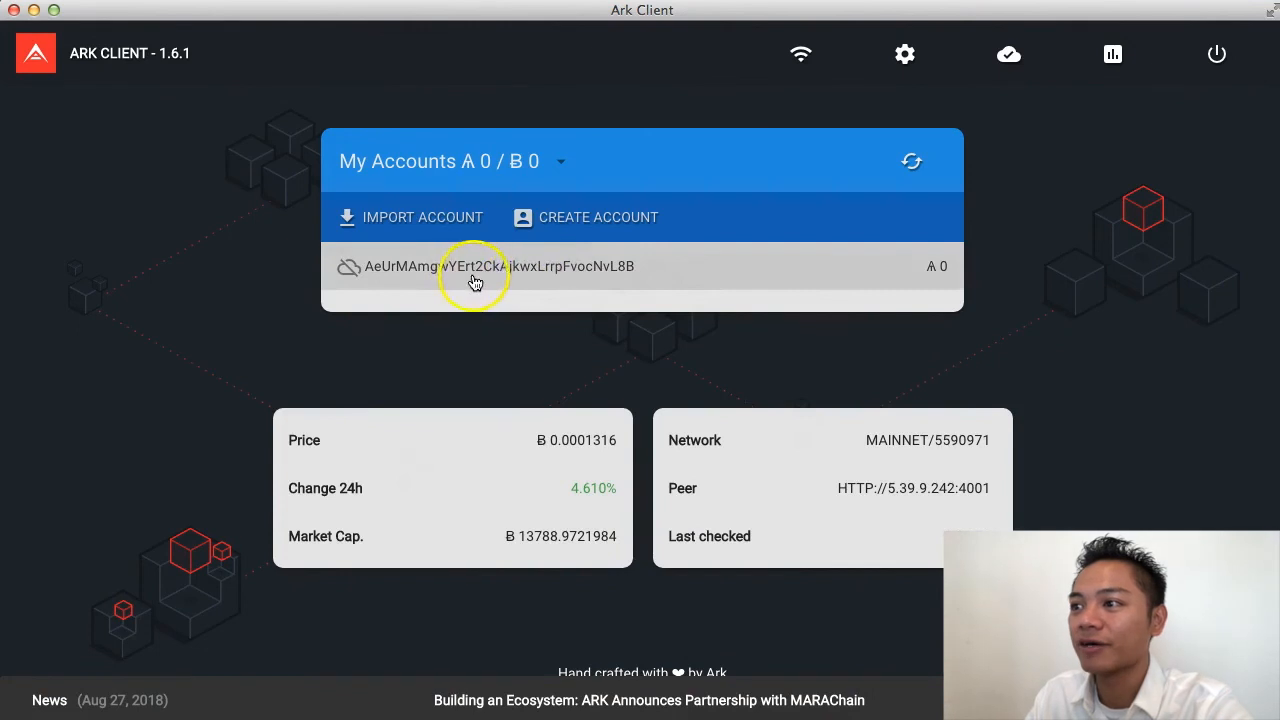
{"action": "mouse_move", "coordinate": [348, 280]}
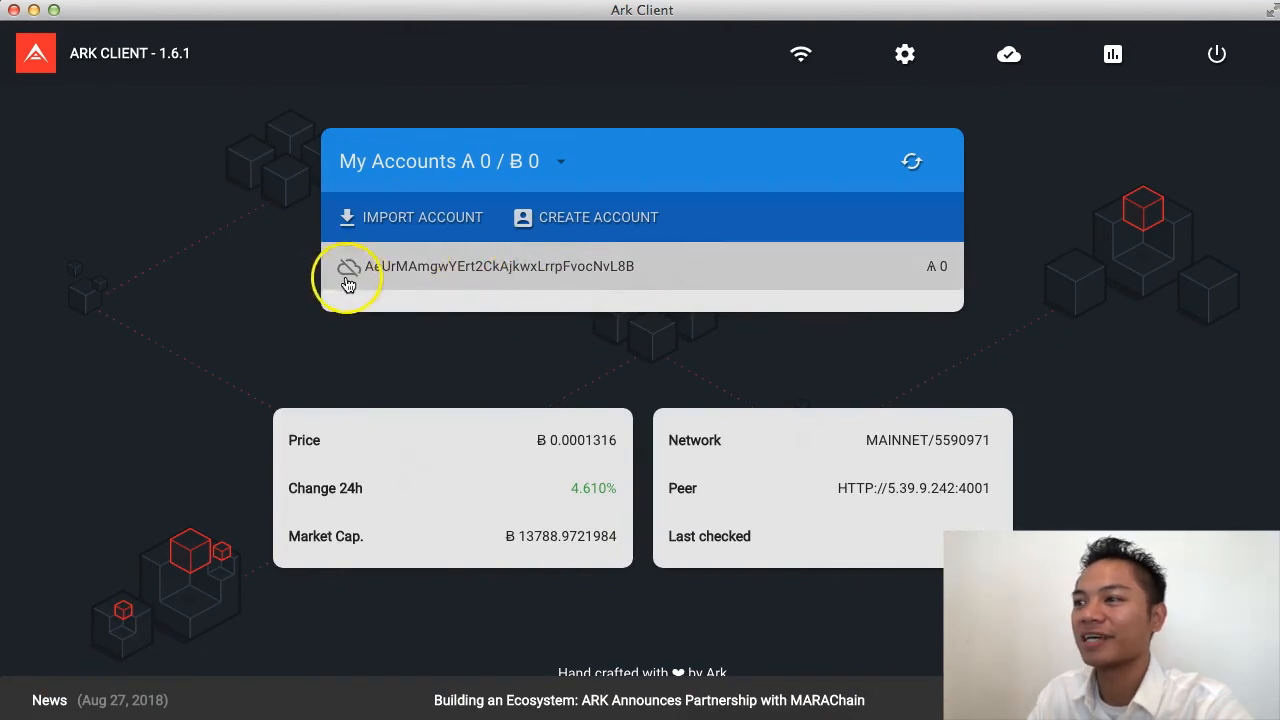